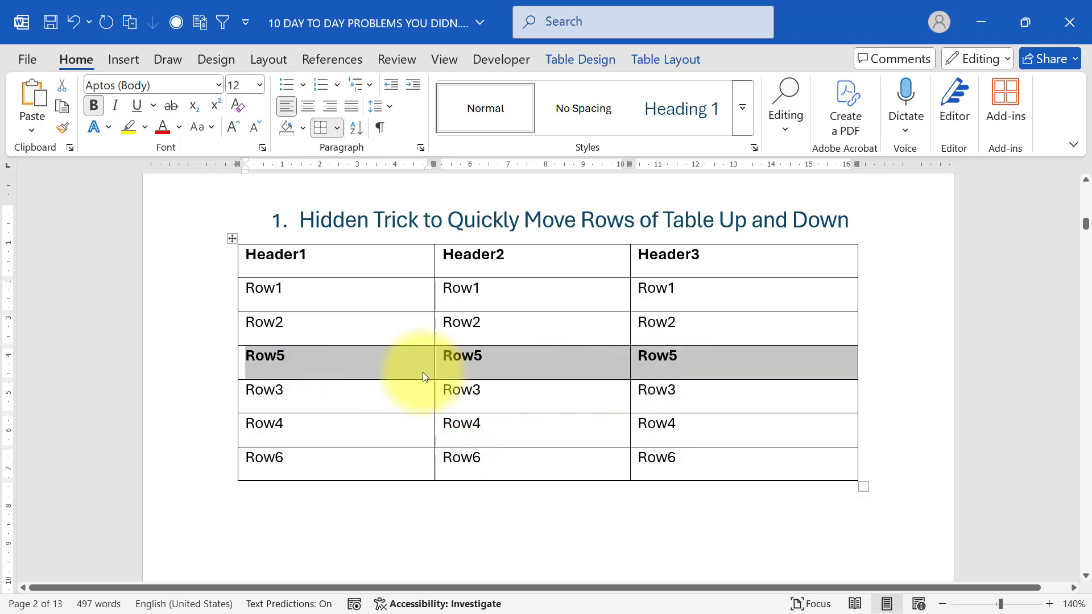
Move the Row5 table row up so it sits directly beneath the header row.
{"action": "left_click", "coordinate": [480, 356]}
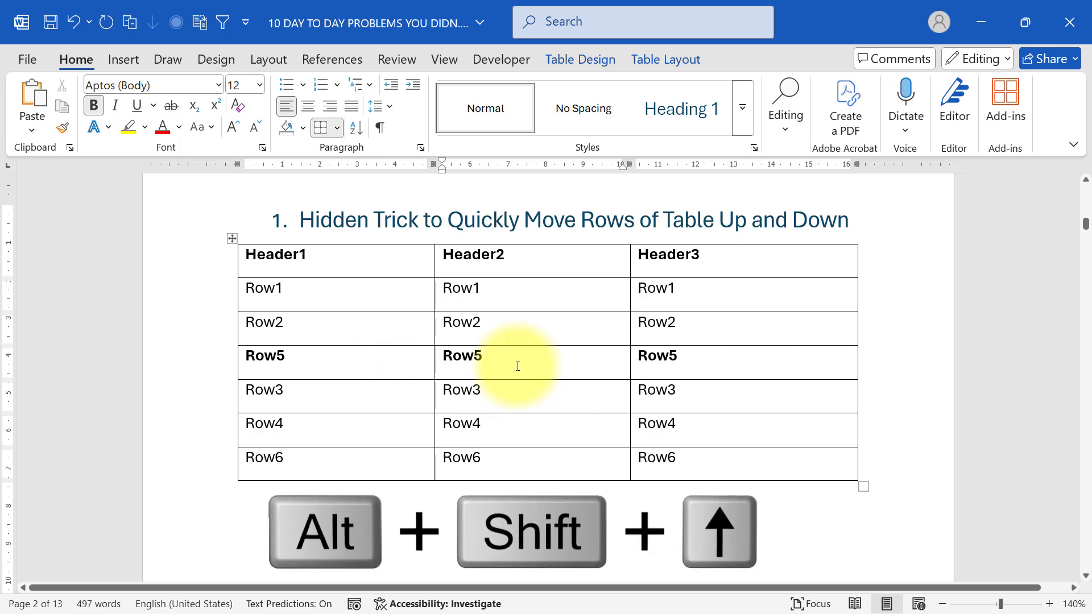
{"action": "key", "text": "alt+shift+up"}
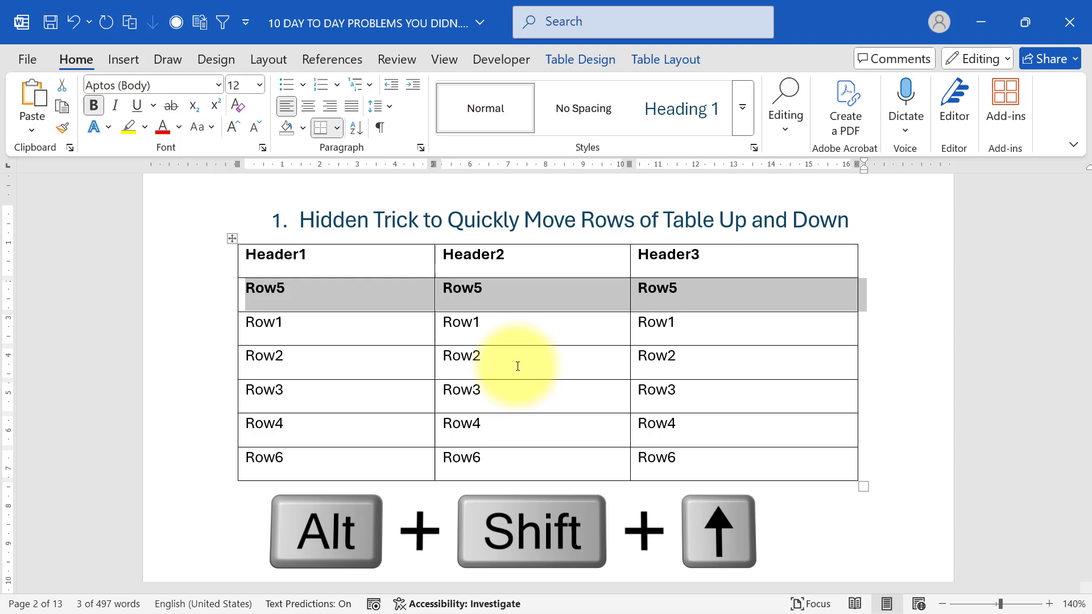
{"action": "key", "text": "alt+shift+down"}
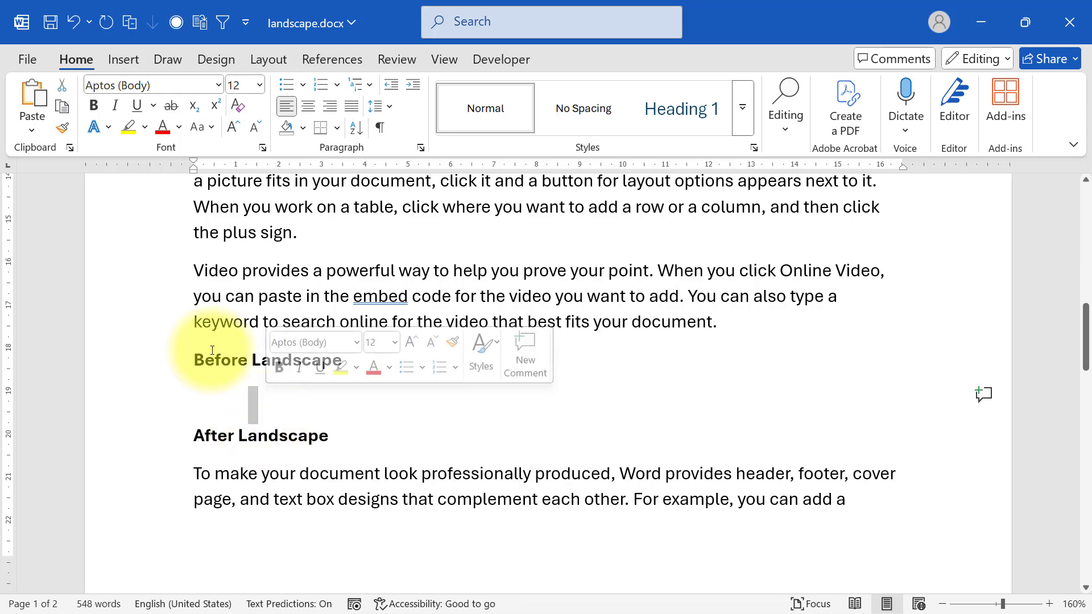
Apply the landscape page setup to the selected Before Landscape text only via Page Setup.
{"action": "left_click", "coordinate": [269, 59]}
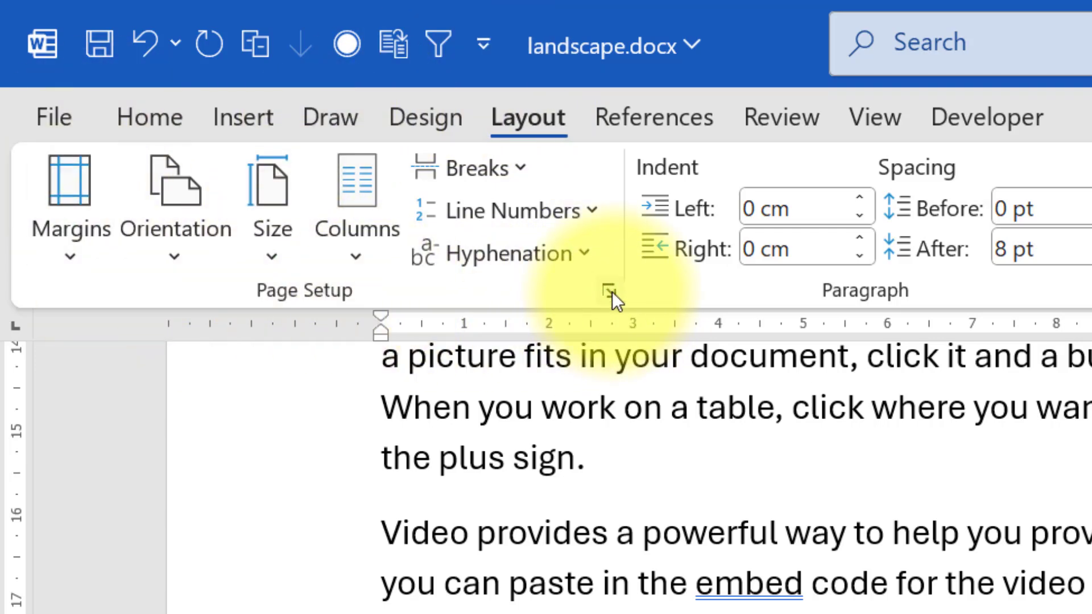
{"action": "left_click", "coordinate": [610, 289]}
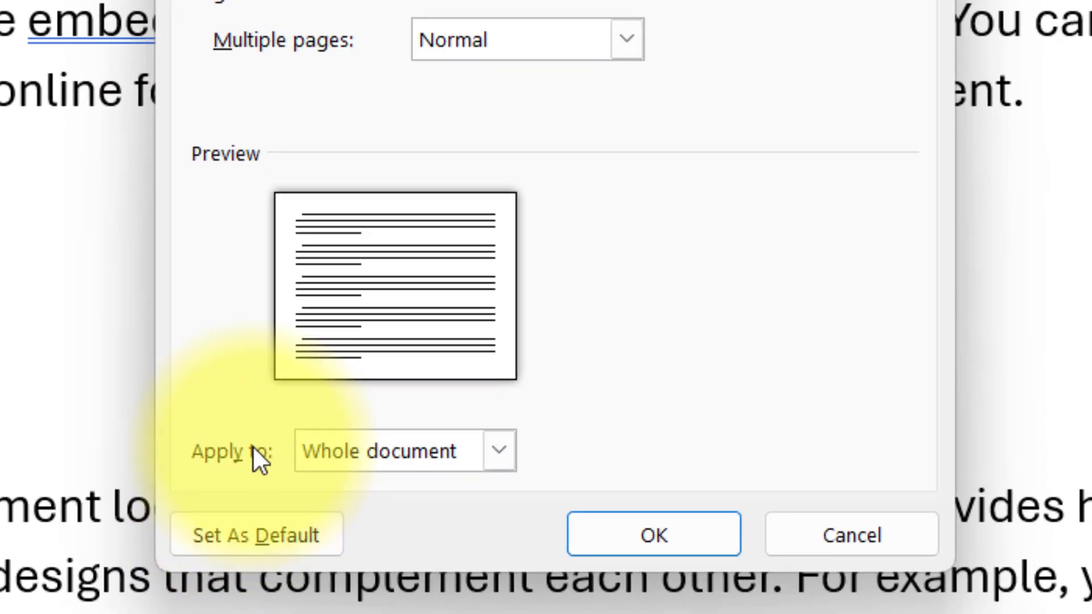
{"action": "left_click", "coordinate": [497, 450]}
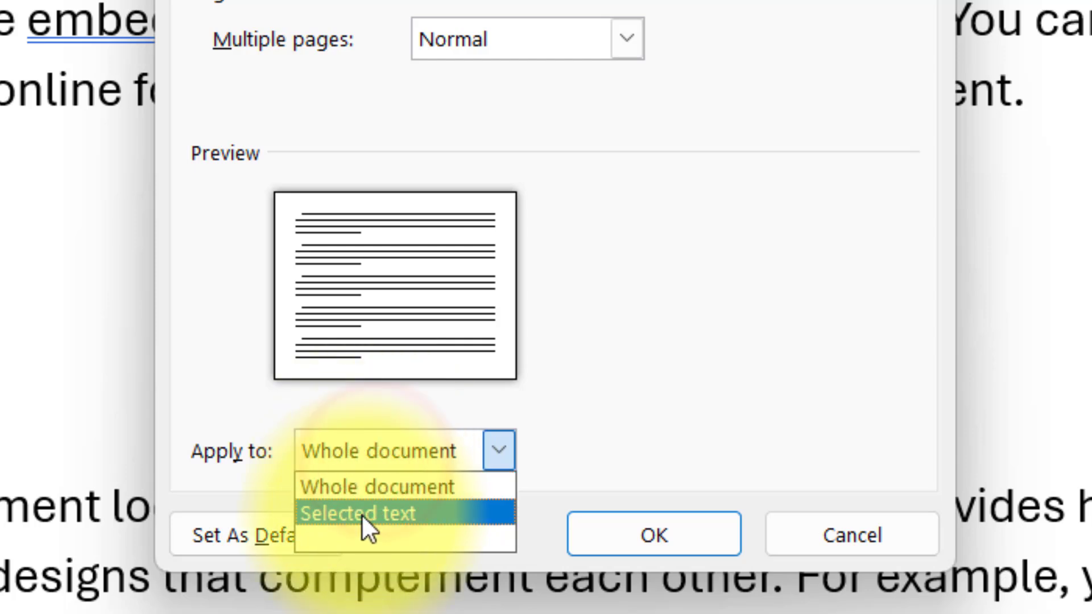
{"action": "left_click", "coordinate": [356, 514]}
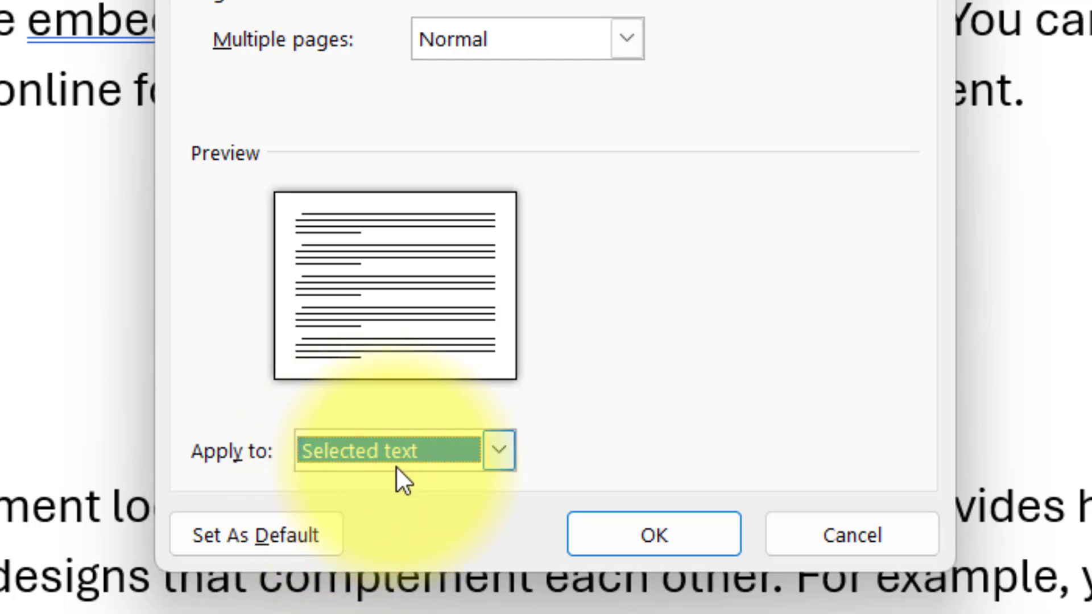
{"action": "left_click", "coordinate": [653, 535]}
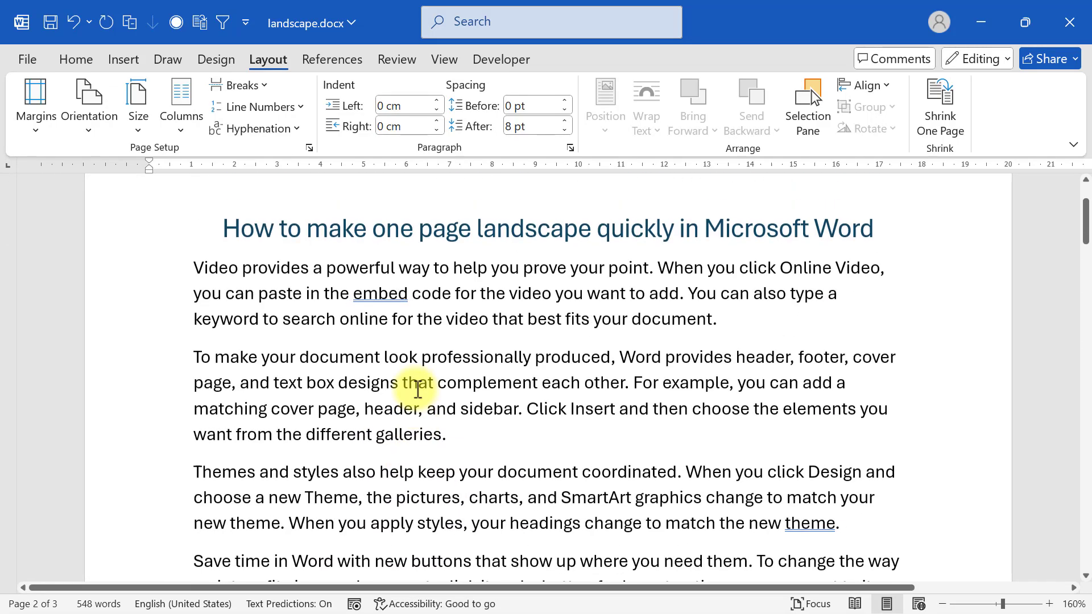
{"action": "scroll", "scroll_direction": "down", "scroll_amount": 3}
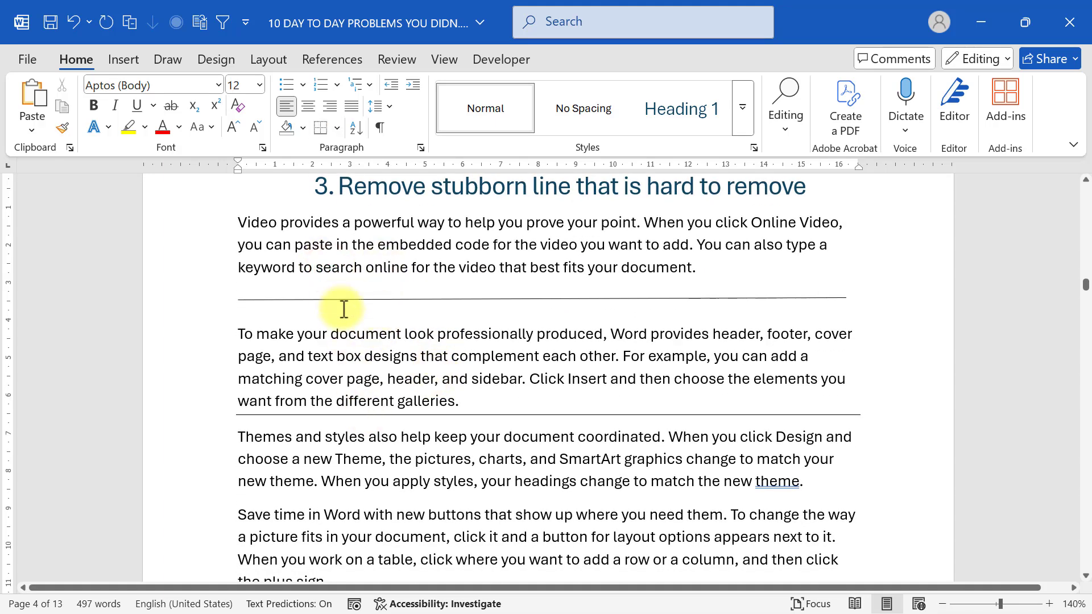
Remove the stubborn horizontal border line from the section 3 paragraph.
{"action": "left_click", "coordinate": [342, 299]}
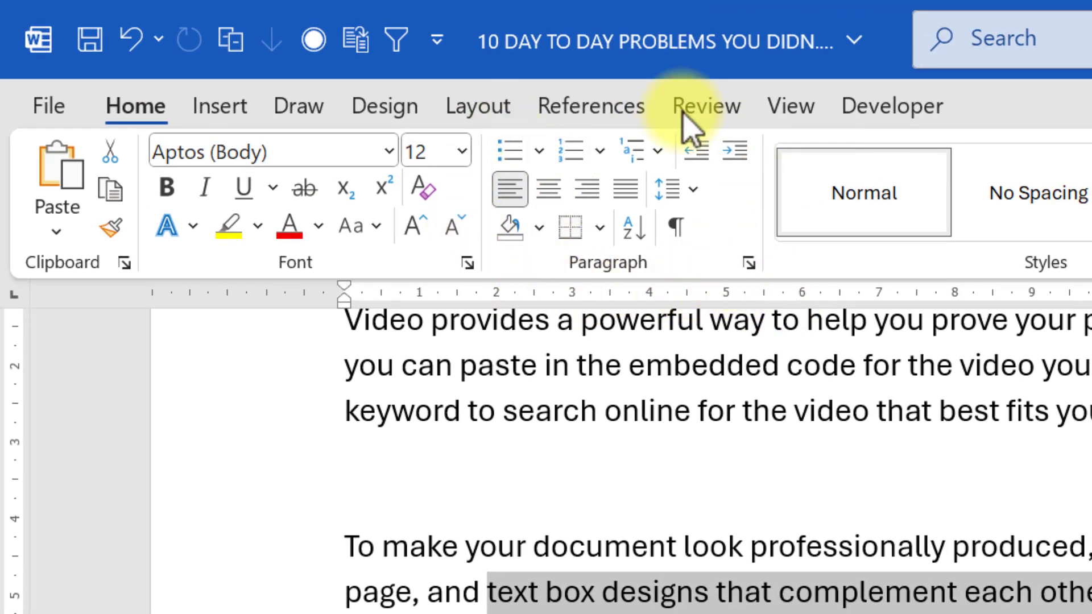
{"action": "mouse_move", "coordinate": [577, 228]}
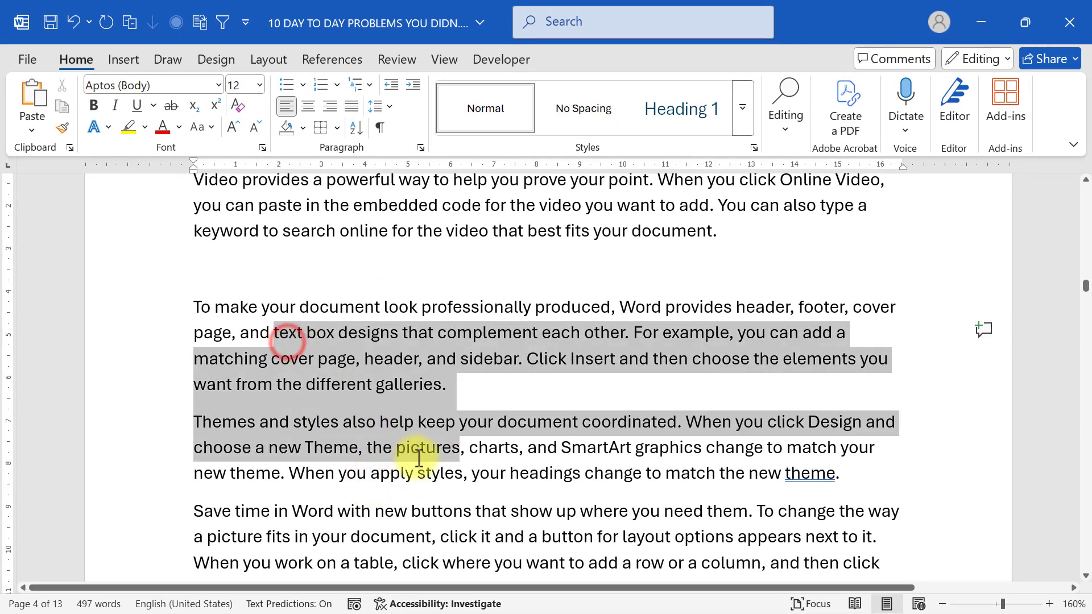
{"action": "scroll", "scroll_direction": "down", "scroll_amount": 3}
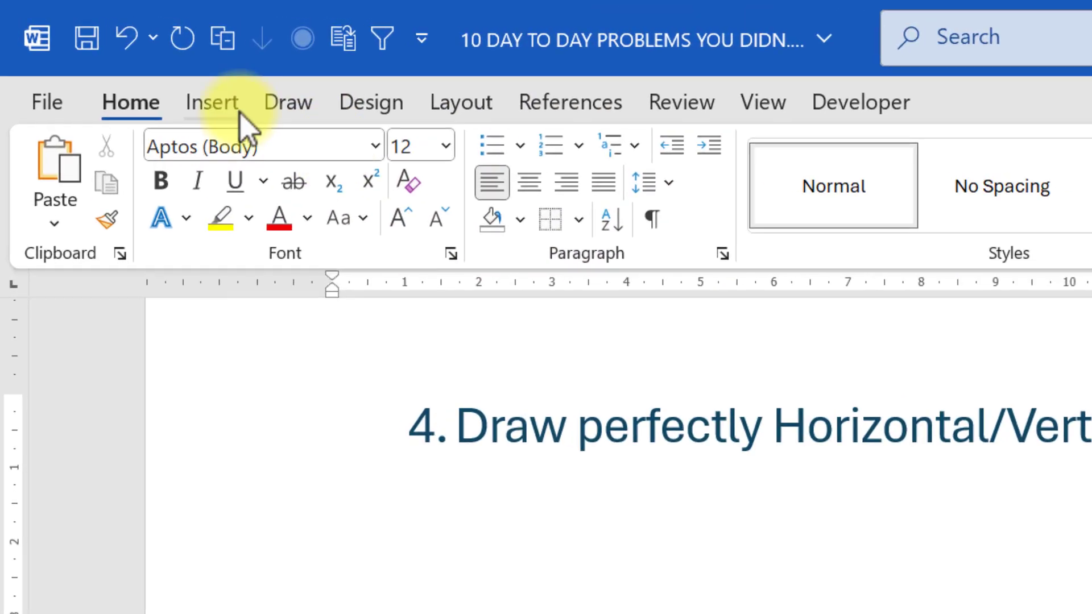
Draw a straight horizontal line with the Line shape, then a perfectly vertical one below the heading.
{"action": "left_click", "coordinate": [421, 147]}
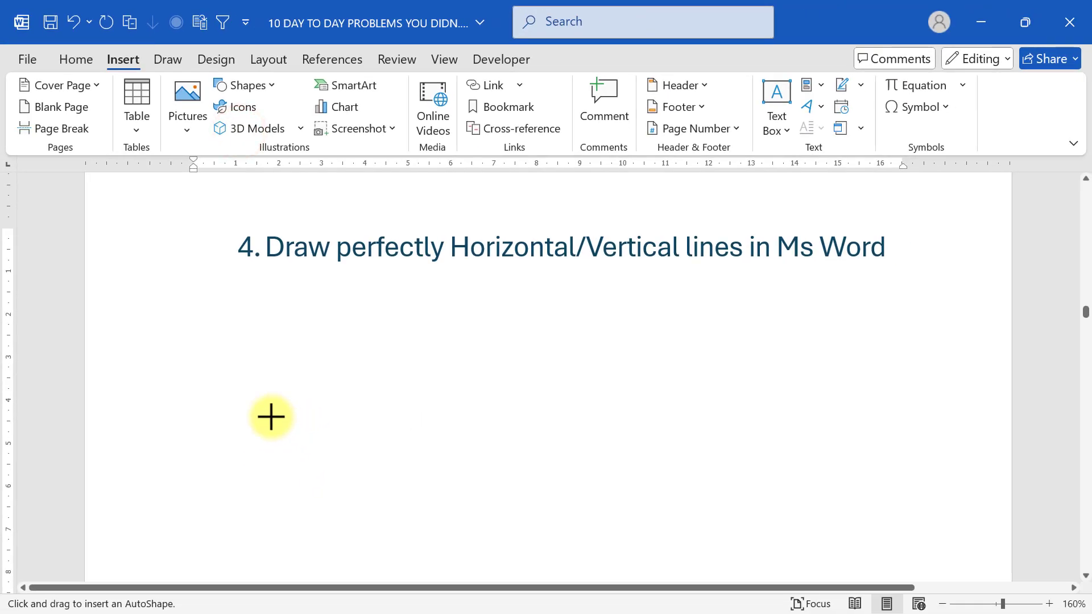
{"action": "left_click_drag", "start_coordinate": [272, 418], "coordinate": [691, 462]}
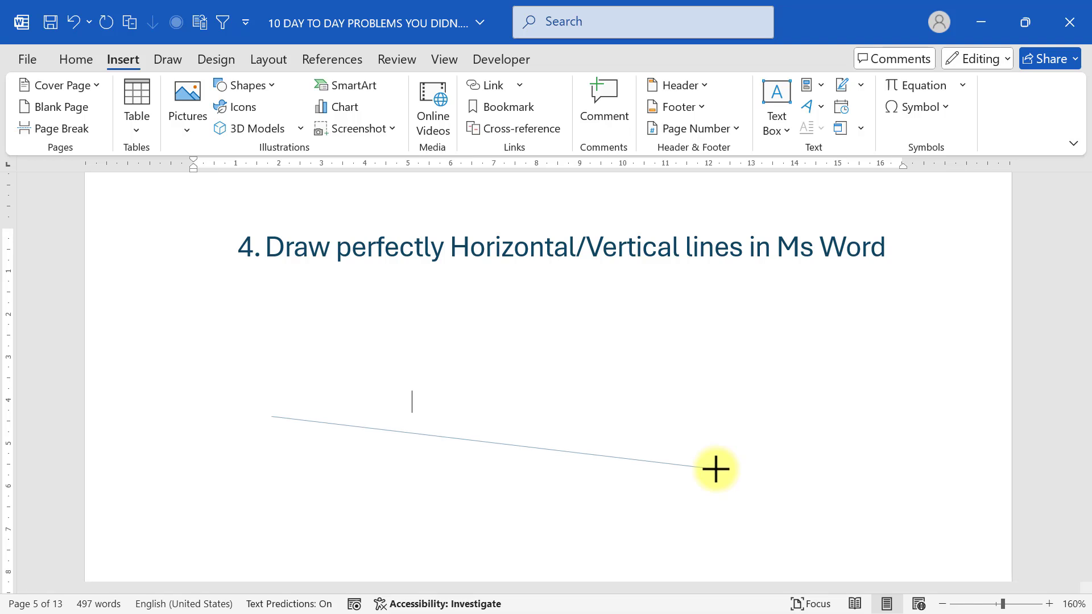
{"action": "left_click_drag", "start_coordinate": [715, 469], "coordinate": [714, 422]}
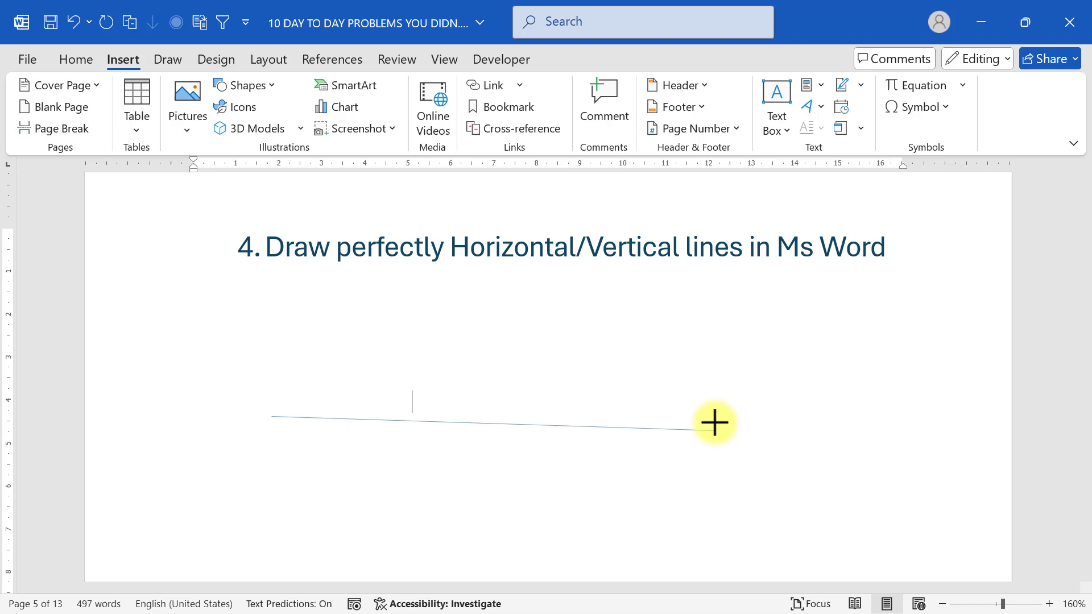
{"action": "left_click_drag", "start_coordinate": [712, 422], "coordinate": [707, 432]}
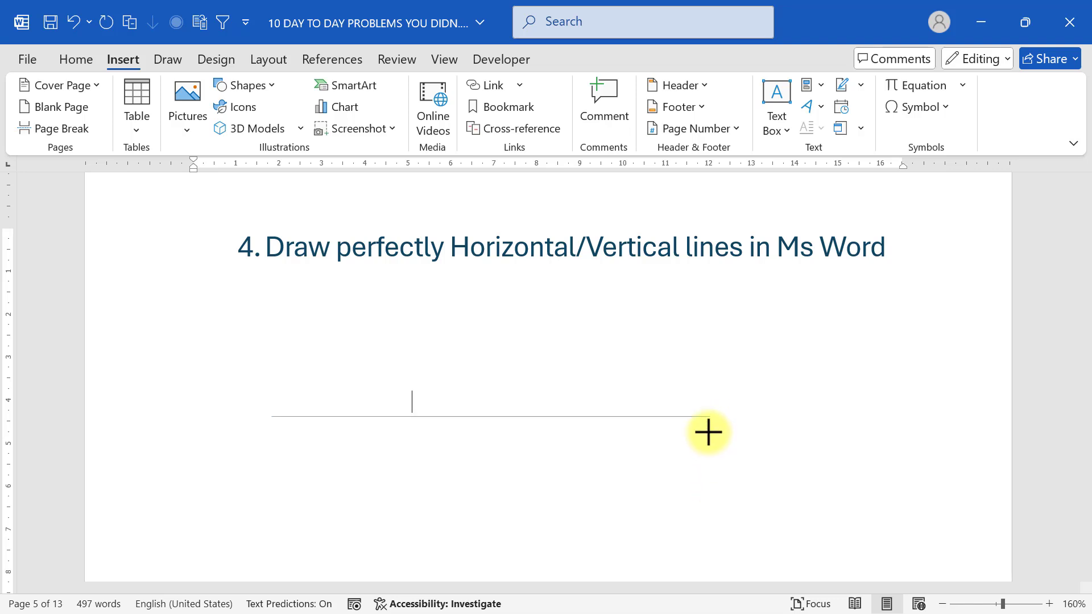
{"action": "mouse_move", "coordinate": [587, 439]}
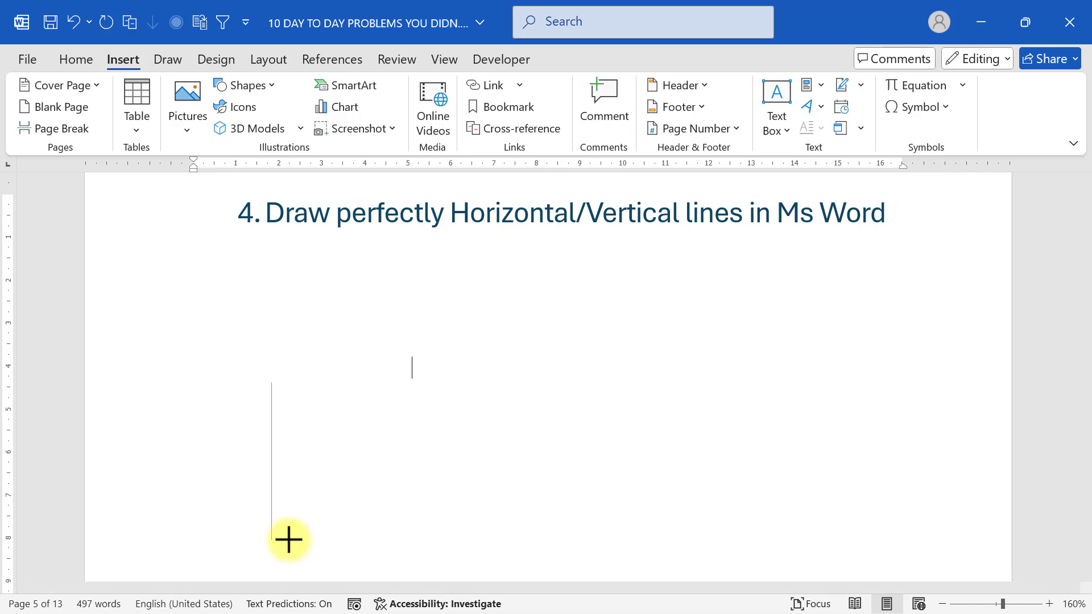
{"action": "left_click_drag", "start_coordinate": [272, 387], "coordinate": [341, 453]}
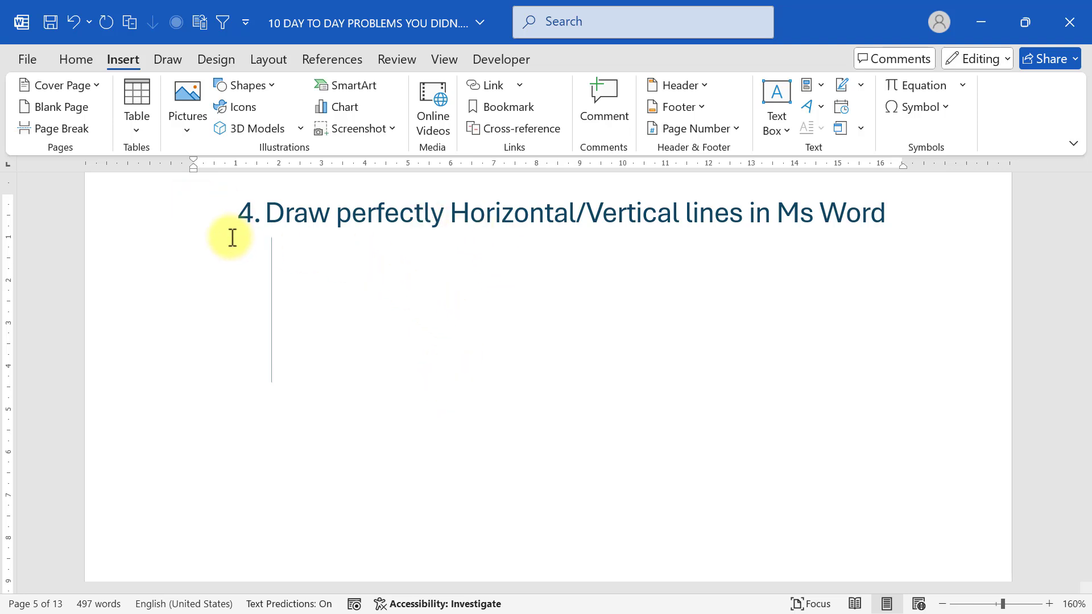
{"action": "mouse_move", "coordinate": [262, 236]}
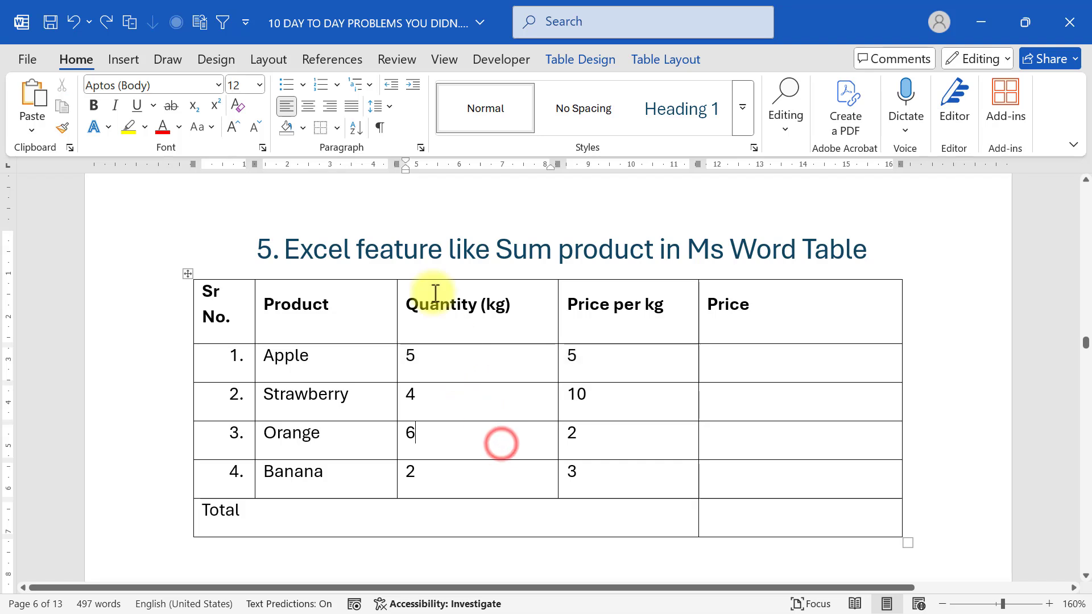
{"action": "mouse_move", "coordinate": [607, 312]}
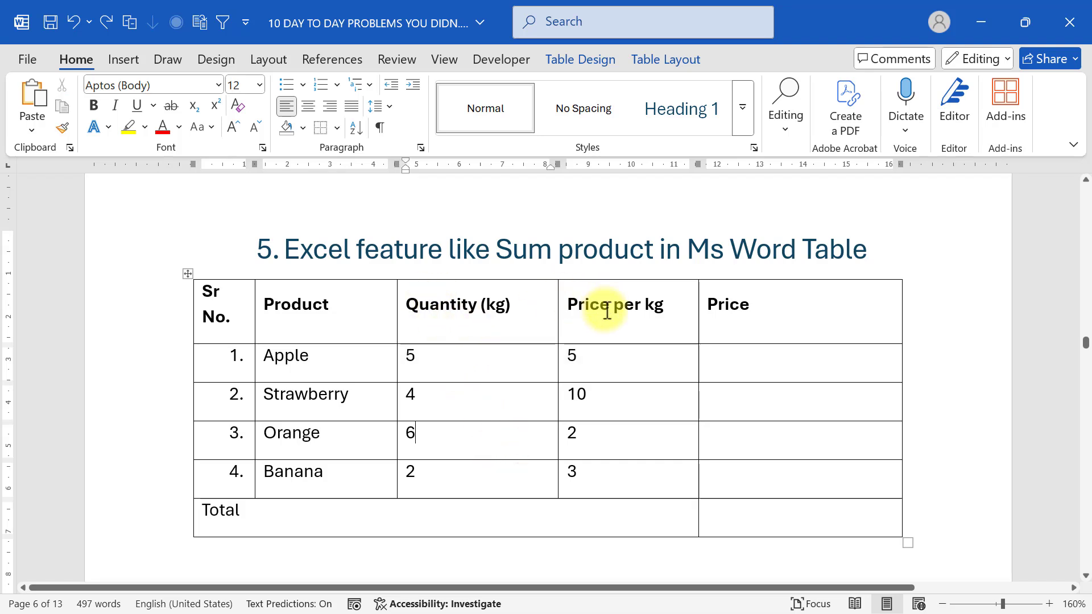
Clear the default SUM(LEFT) formula in Apple's Price cell and browse the function list.
{"action": "left_click", "coordinate": [800, 305]}
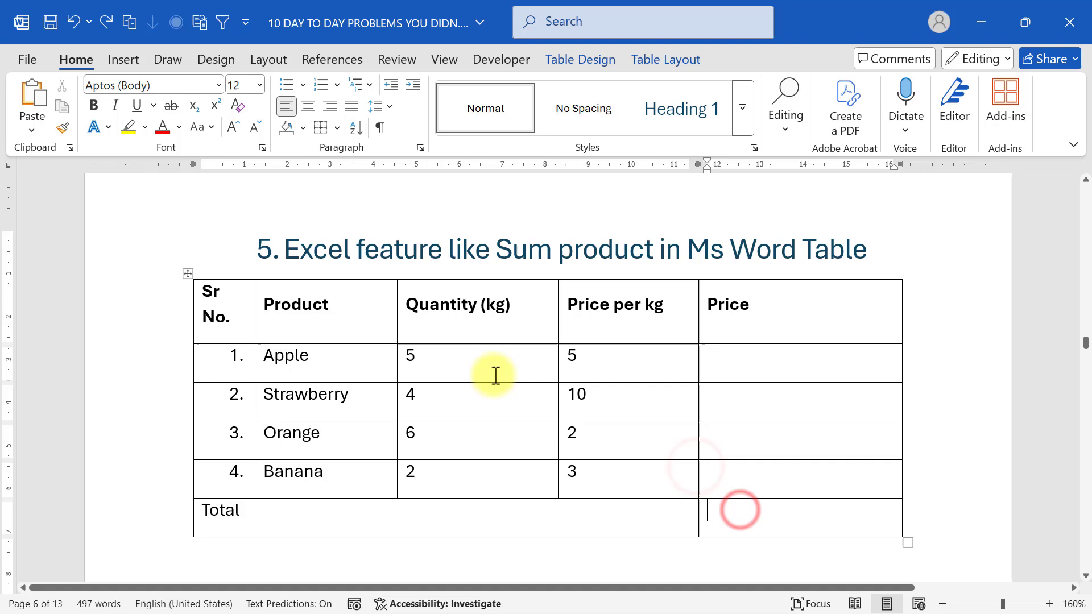
{"action": "left_click_drag", "start_coordinate": [730, 363], "coordinate": [739, 480]}
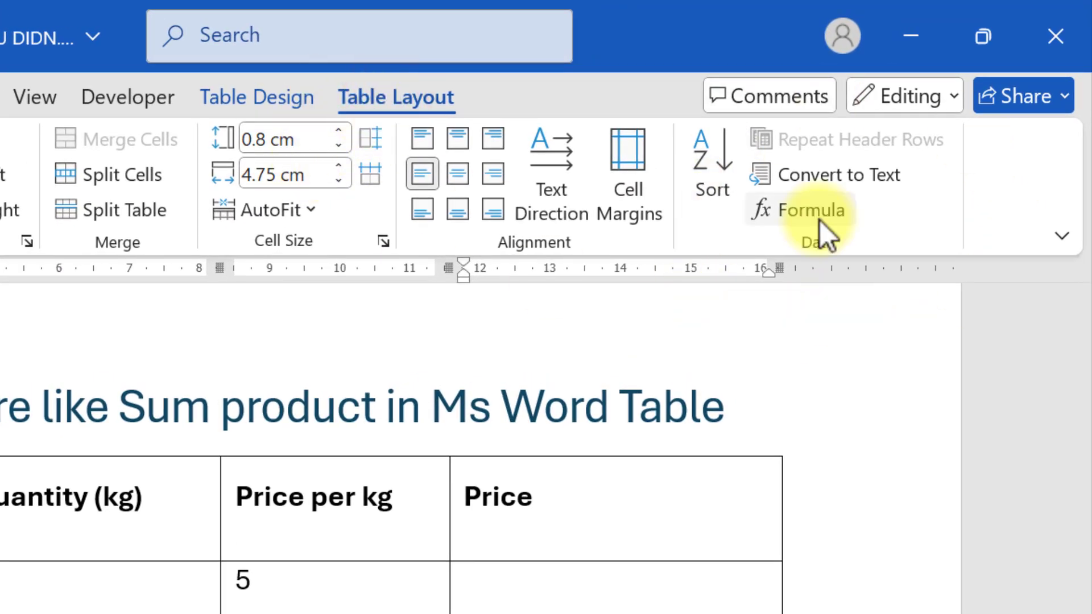
{"action": "left_click", "coordinate": [809, 209]}
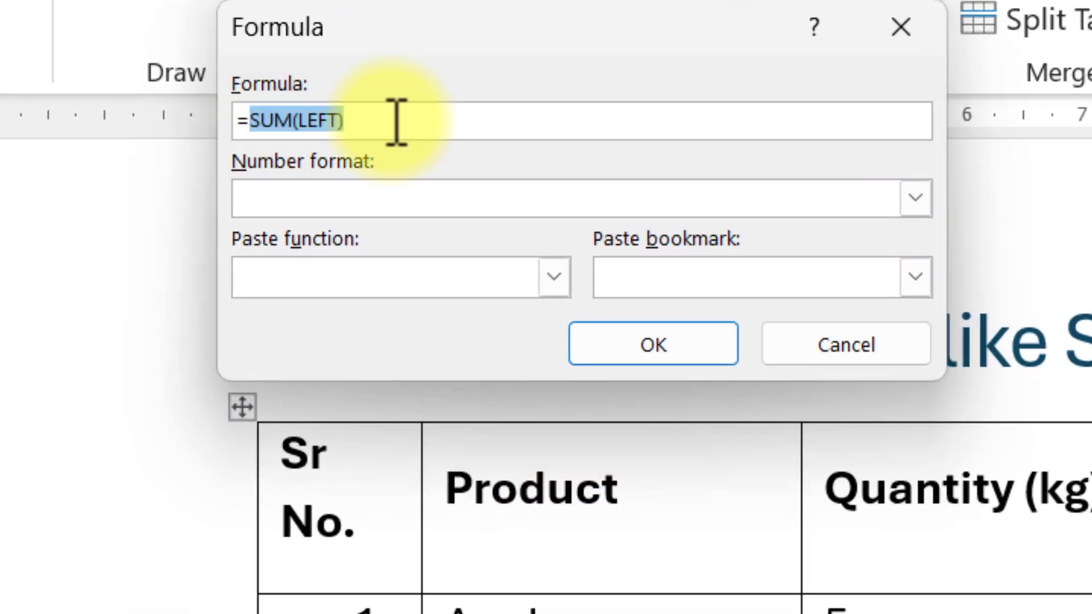
{"action": "key", "text": "Delete"}
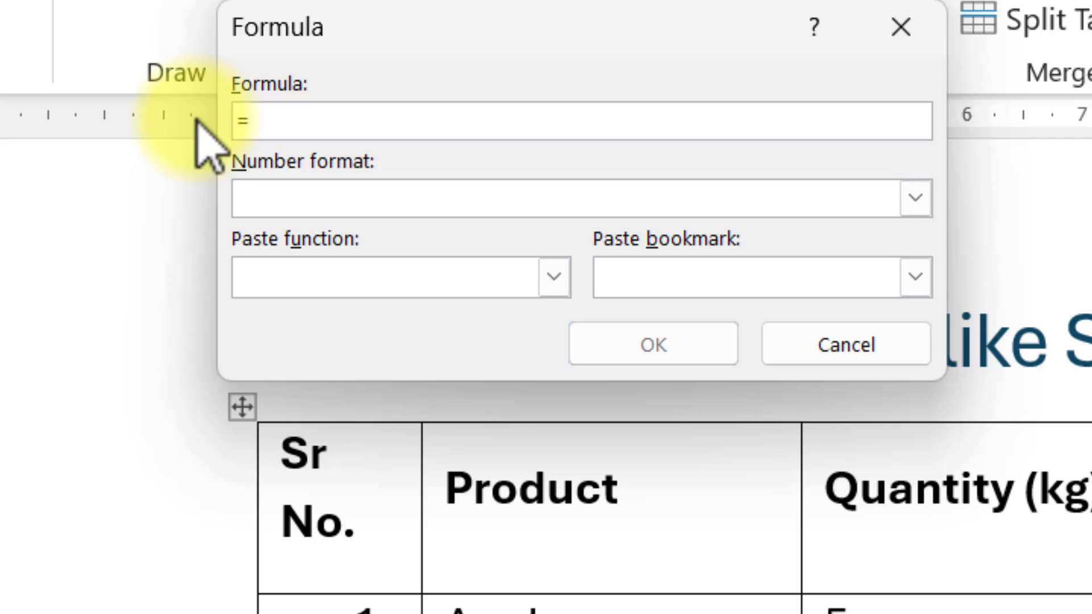
{"action": "left_click", "coordinate": [553, 276]}
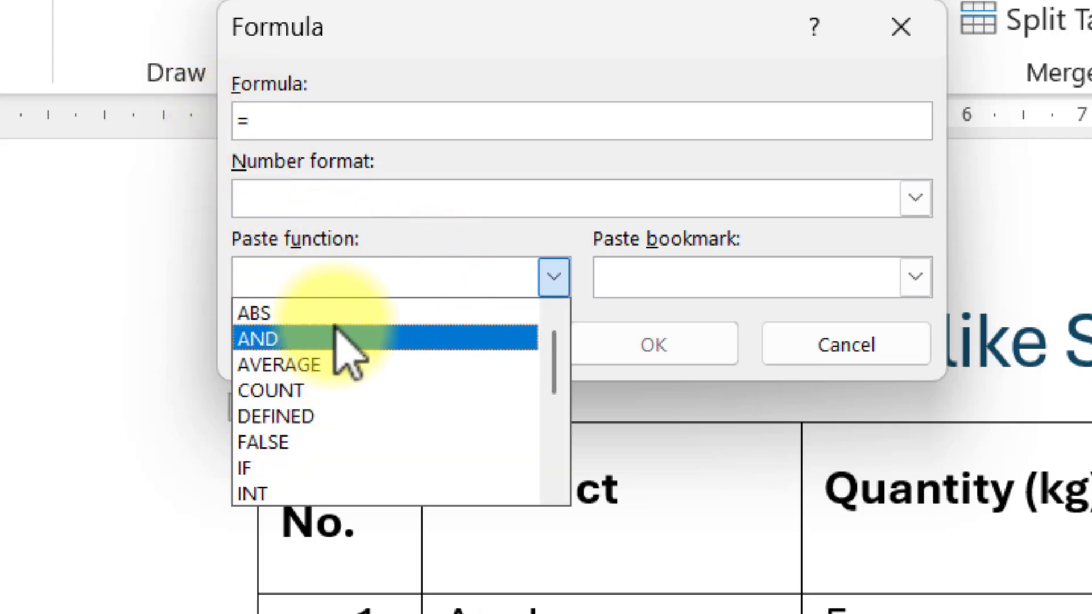
{"action": "scroll", "scroll_direction": "down", "scroll_amount": 3}
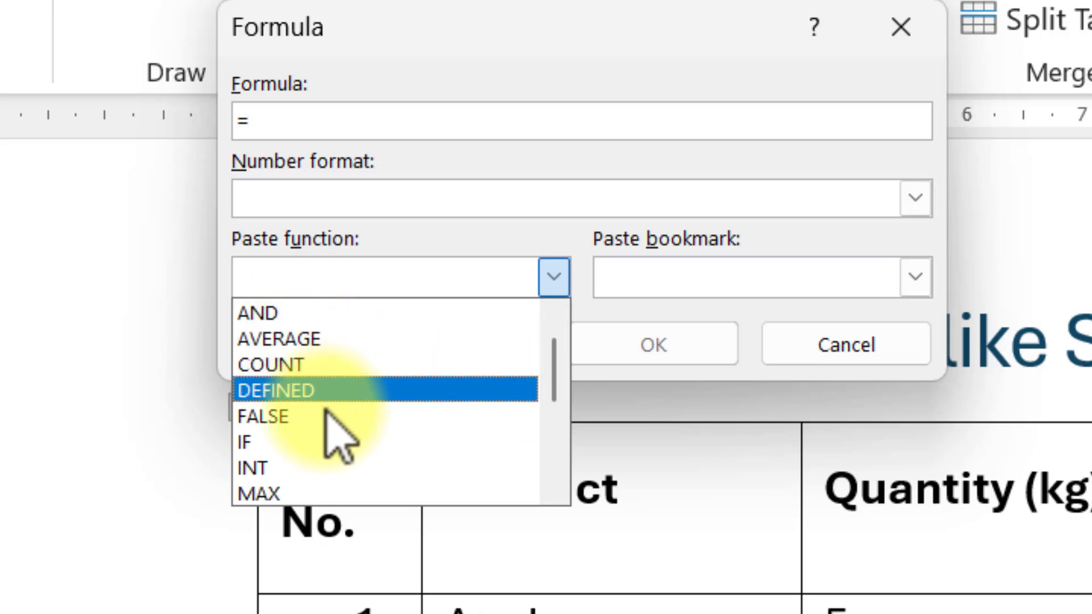
{"action": "scroll", "scroll_direction": "down", "scroll_amount": 3}
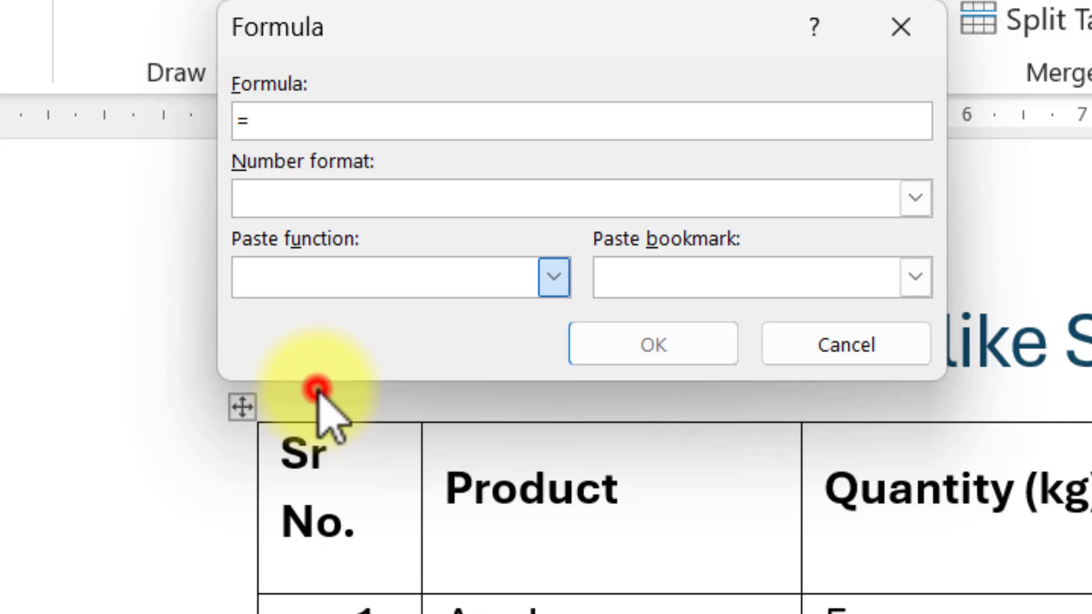
Enter =PRODUCT(left) as the cell formula so Apple's price shows 25.
{"action": "type", "text": "PRODUCT()"}
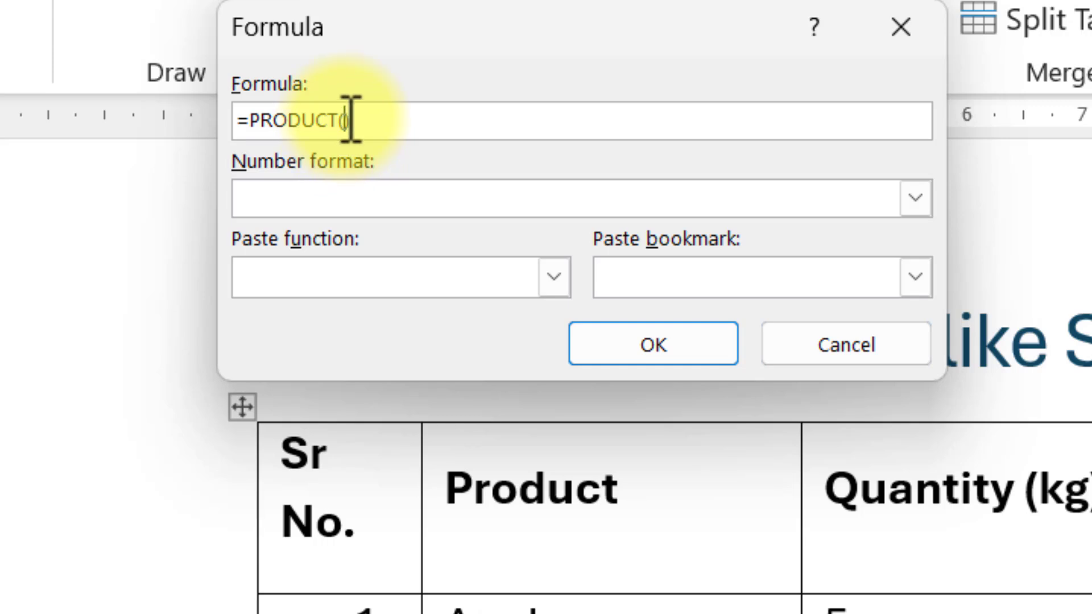
{"action": "mouse_move", "coordinate": [380, 136]}
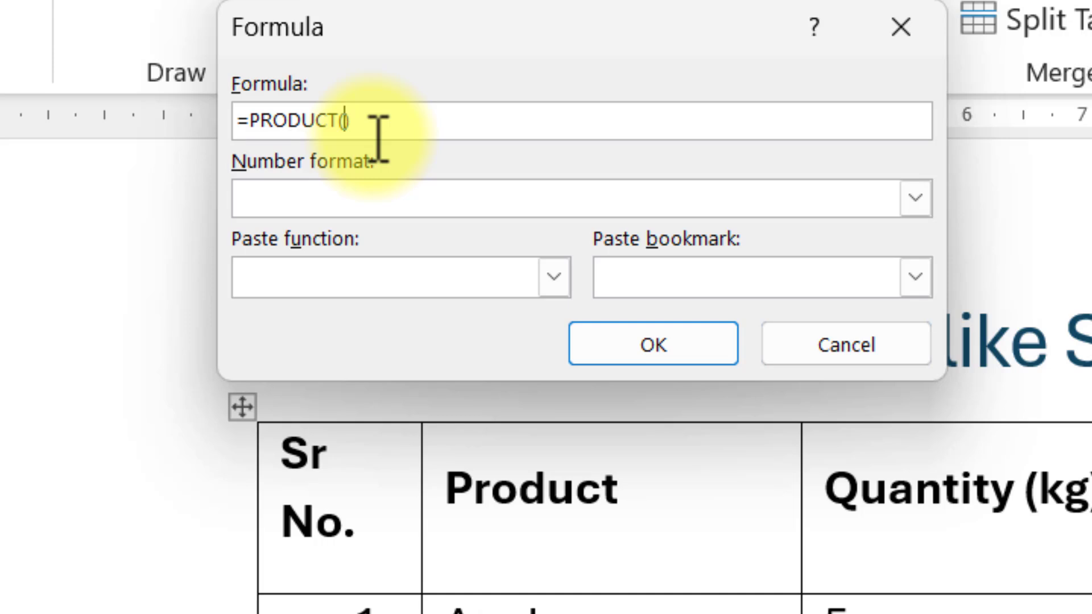
{"action": "type", "text": "left)"}
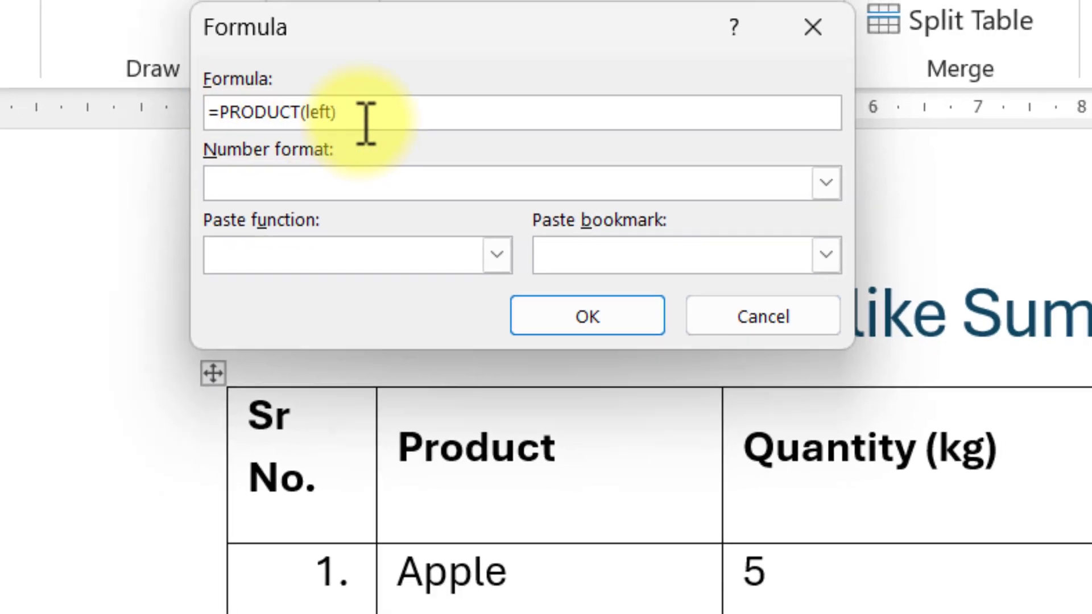
{"action": "left_click", "coordinate": [587, 315]}
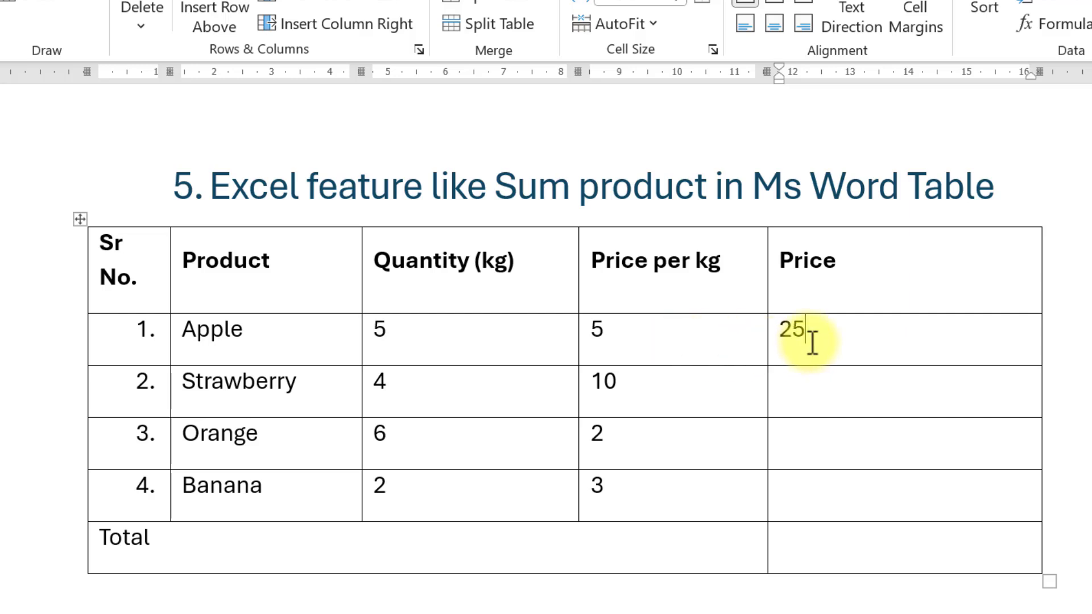
Paste the Apple price field into the other Price cells and update the field to recalculate.
{"action": "left_click_drag", "start_coordinate": [378, 329], "coordinate": [595, 328]}
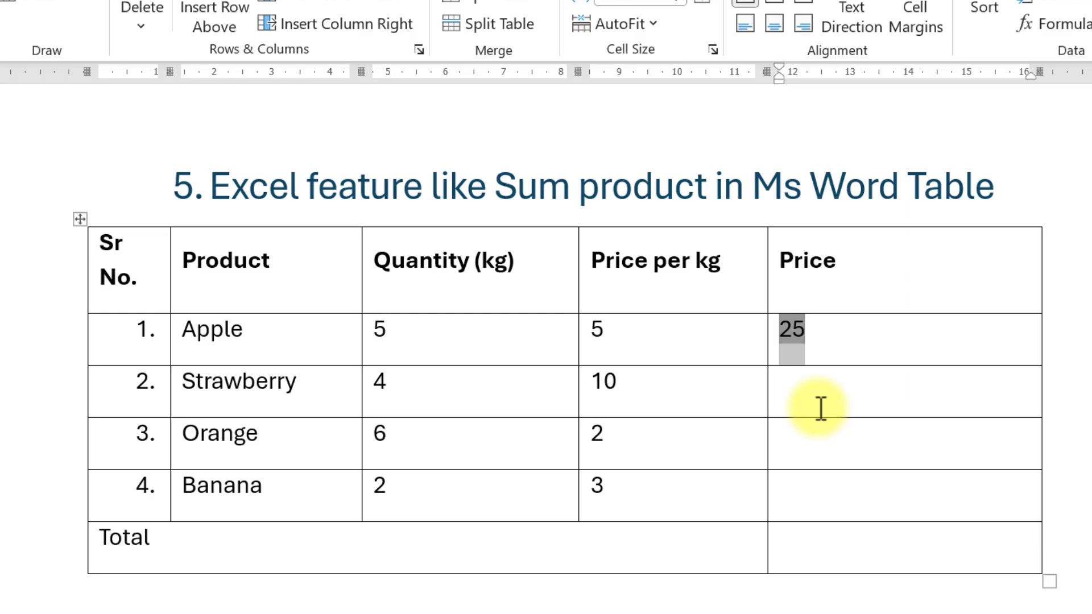
{"action": "left_click", "coordinate": [801, 382]}
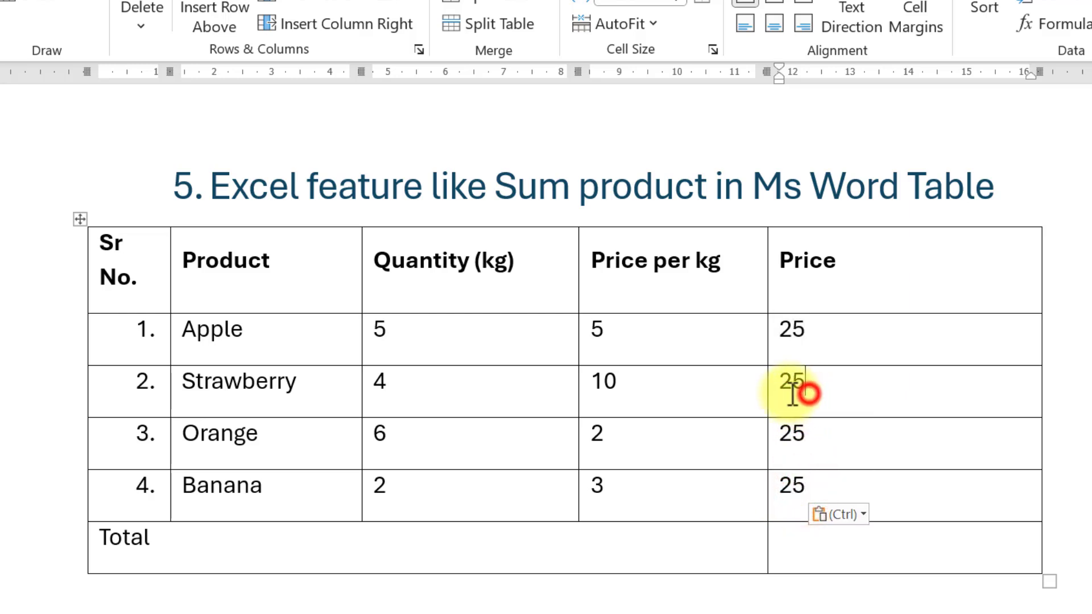
{"action": "double_click", "coordinate": [792, 384]}
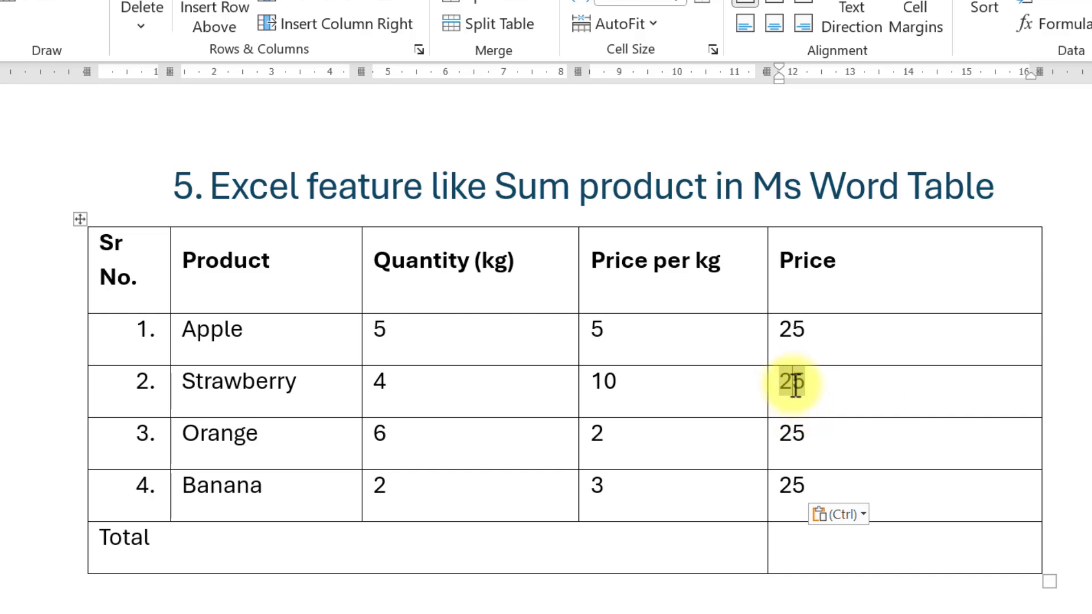
{"action": "right_click", "coordinate": [792, 384]}
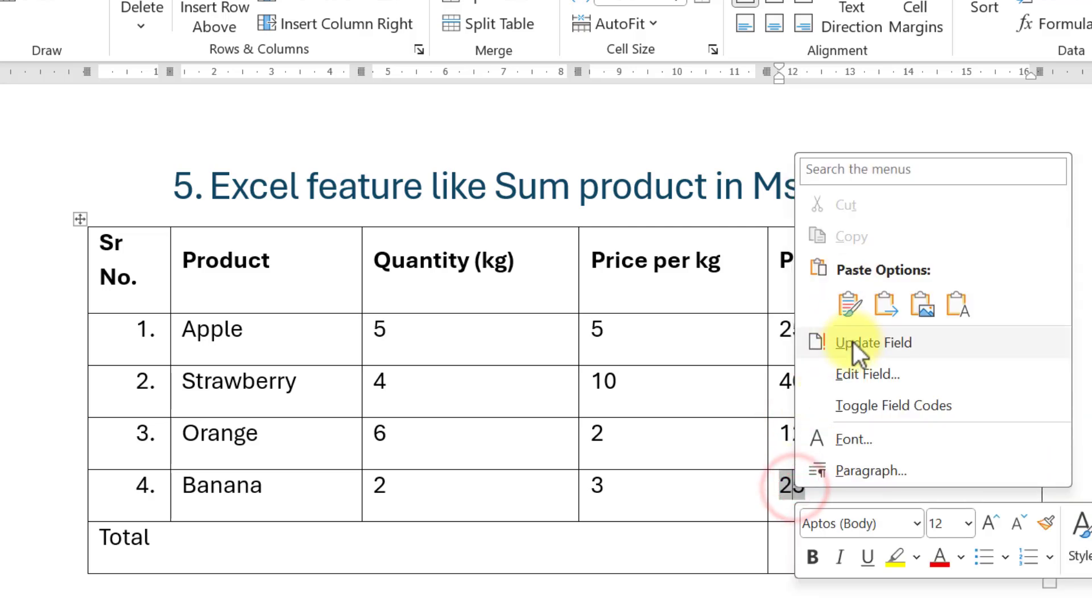
{"action": "left_click", "coordinate": [873, 343]}
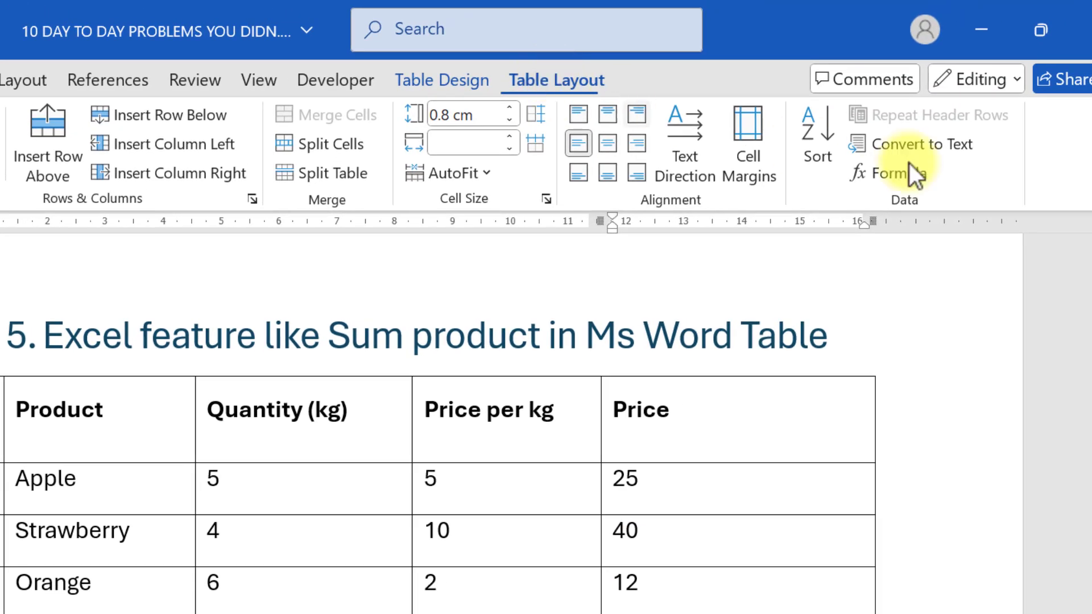
Insert a =SUM(ABOVE) formula in the Total cell so it shows 83.
{"action": "left_click", "coordinate": [886, 173]}
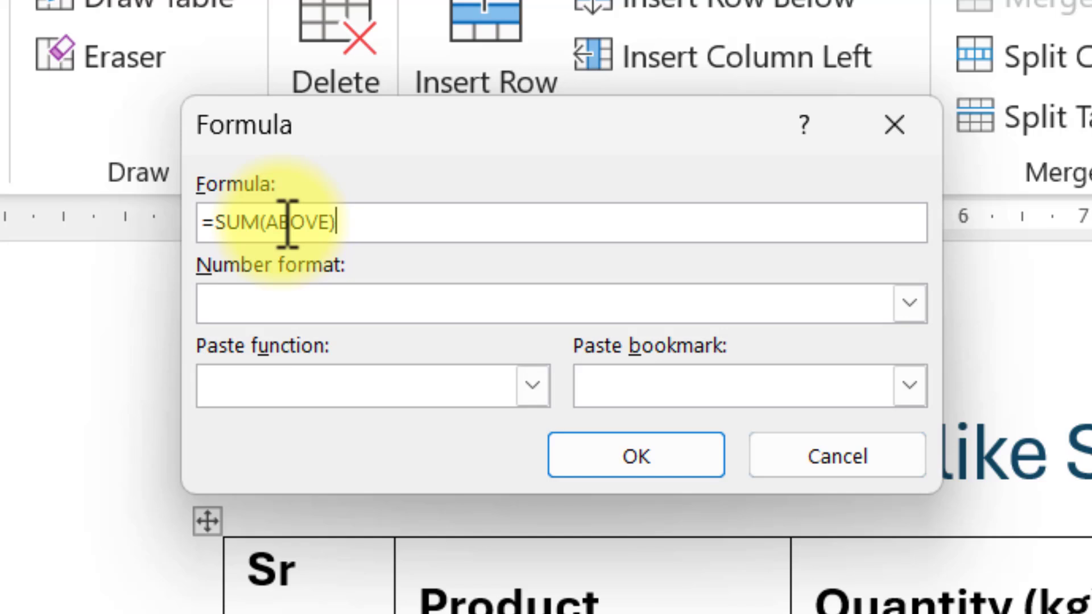
{"action": "double_click", "coordinate": [240, 221]}
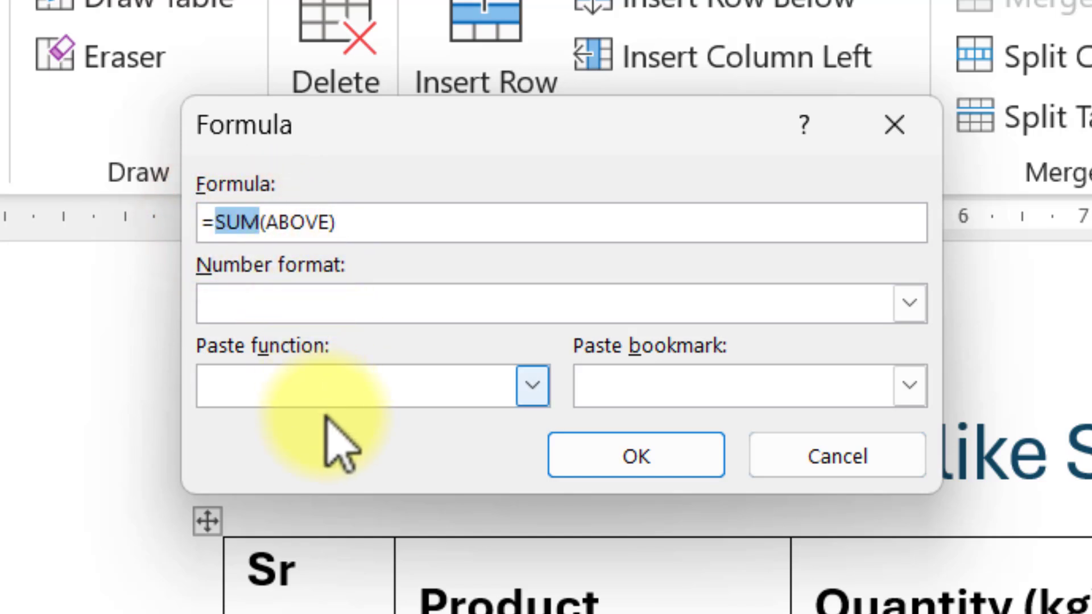
{"action": "left_click", "coordinate": [531, 386]}
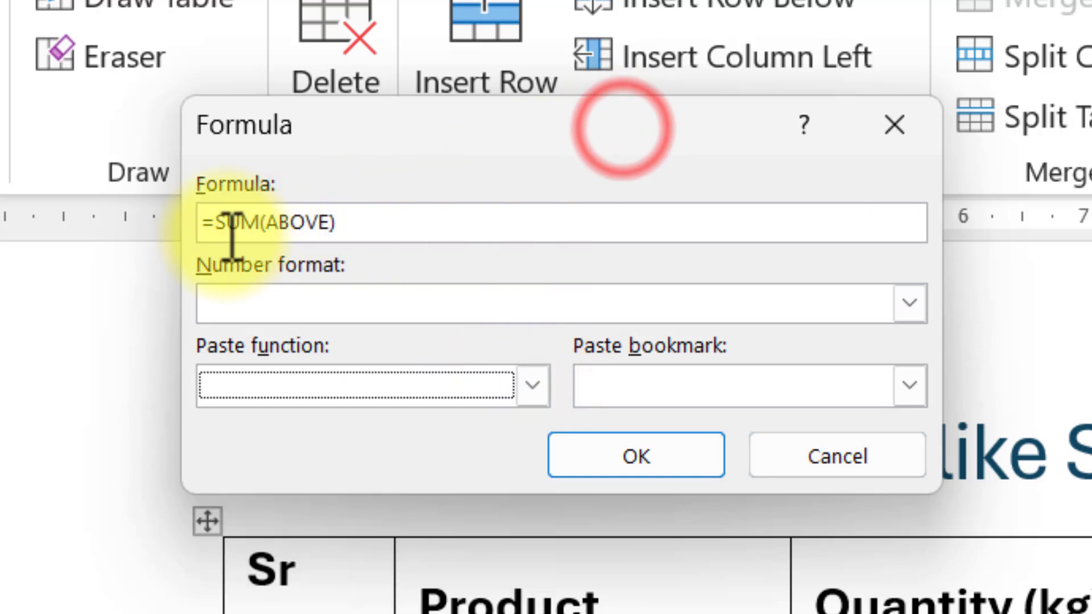
{"action": "double_click", "coordinate": [242, 223]}
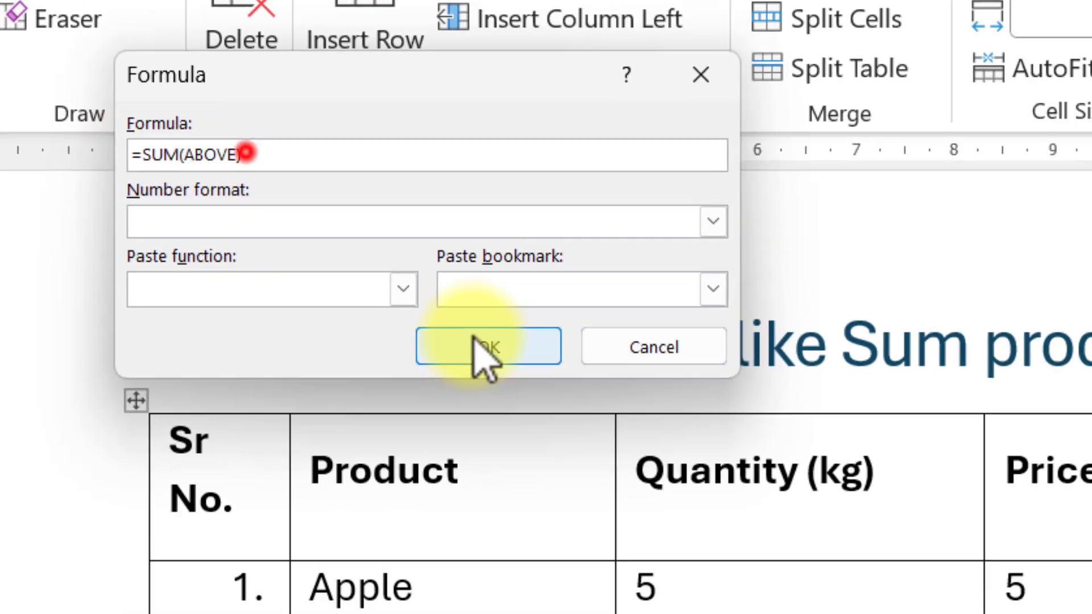
{"action": "left_click", "coordinate": [488, 345]}
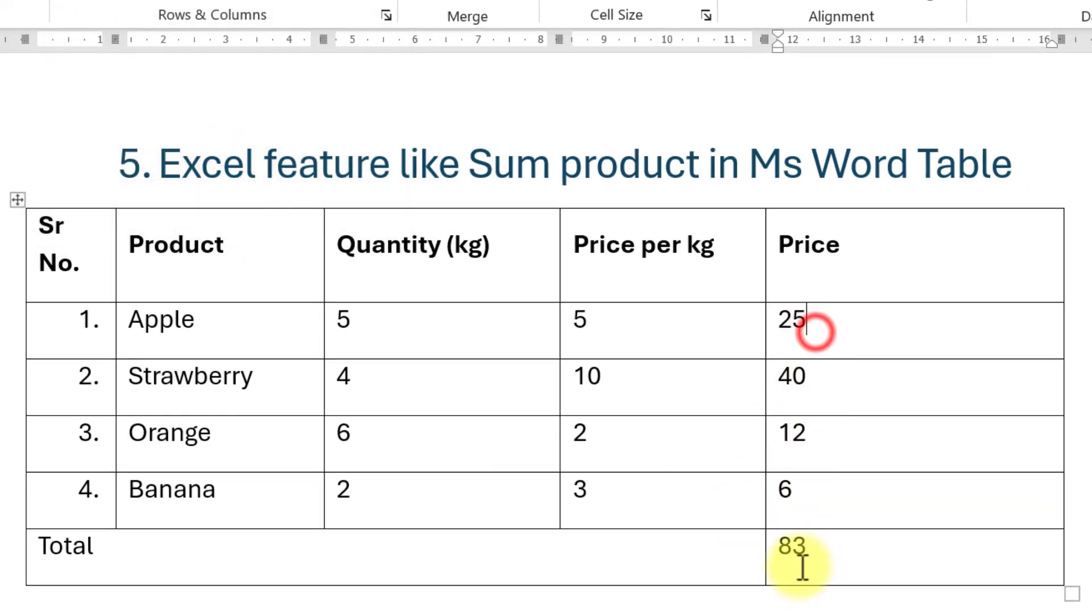
{"action": "scroll", "scroll_direction": "down", "scroll_amount": 3}
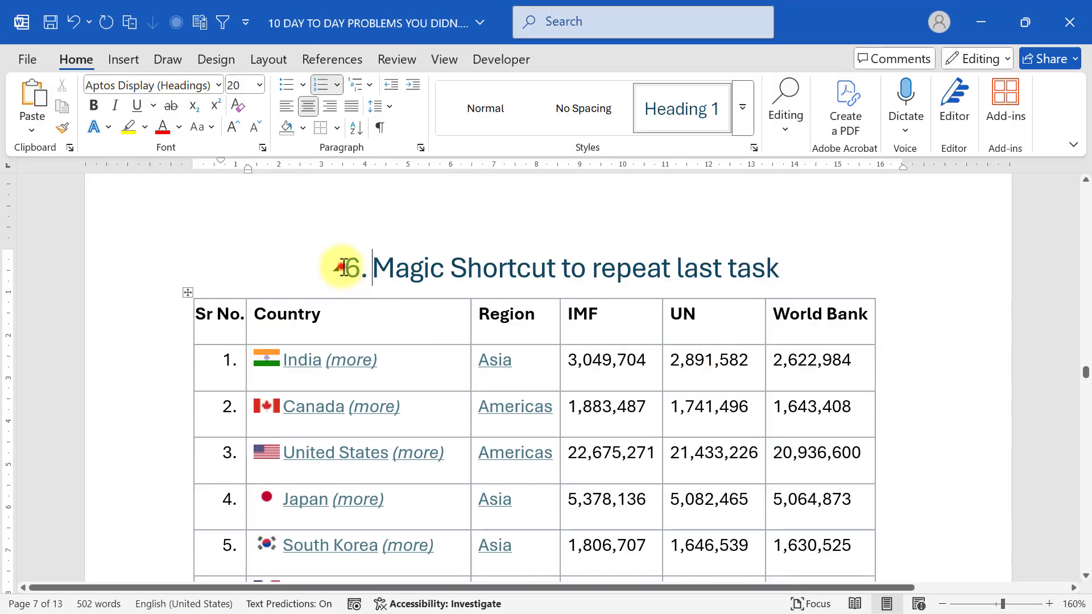
Delete the entire China row from the country table via Delete Cells.
{"action": "left_click", "coordinate": [439, 408]}
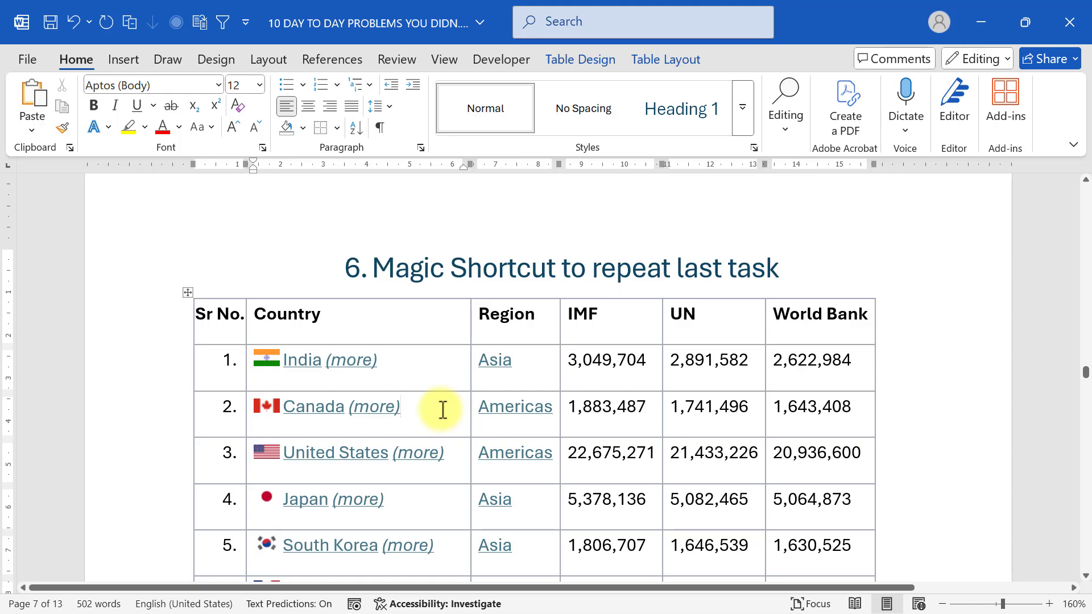
{"action": "scroll", "scroll_direction": "down", "scroll_amount": 3}
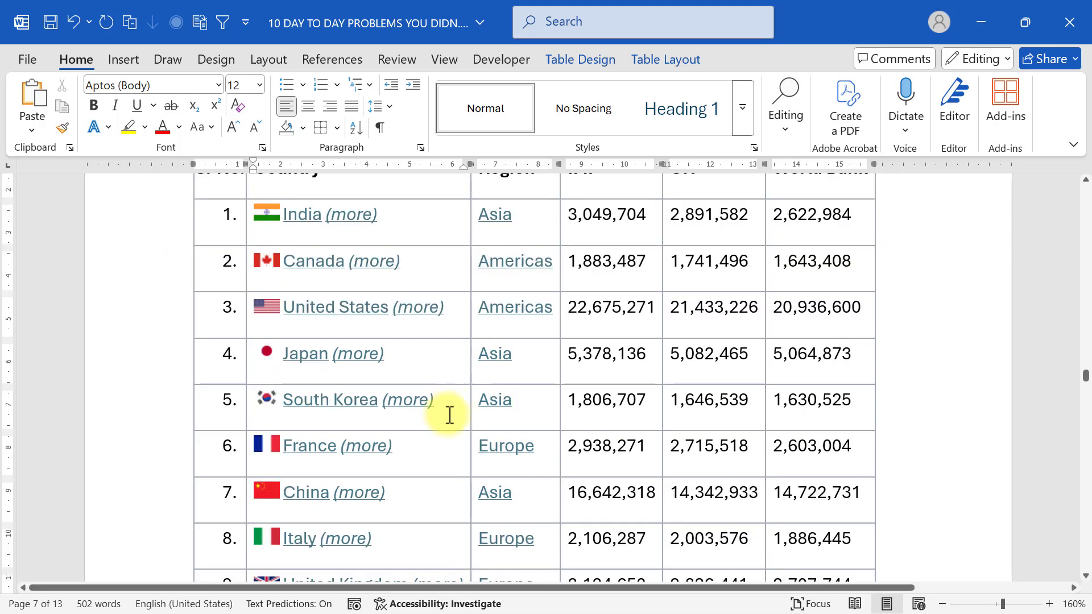
{"action": "scroll", "scroll_direction": "down", "scroll_amount": 3}
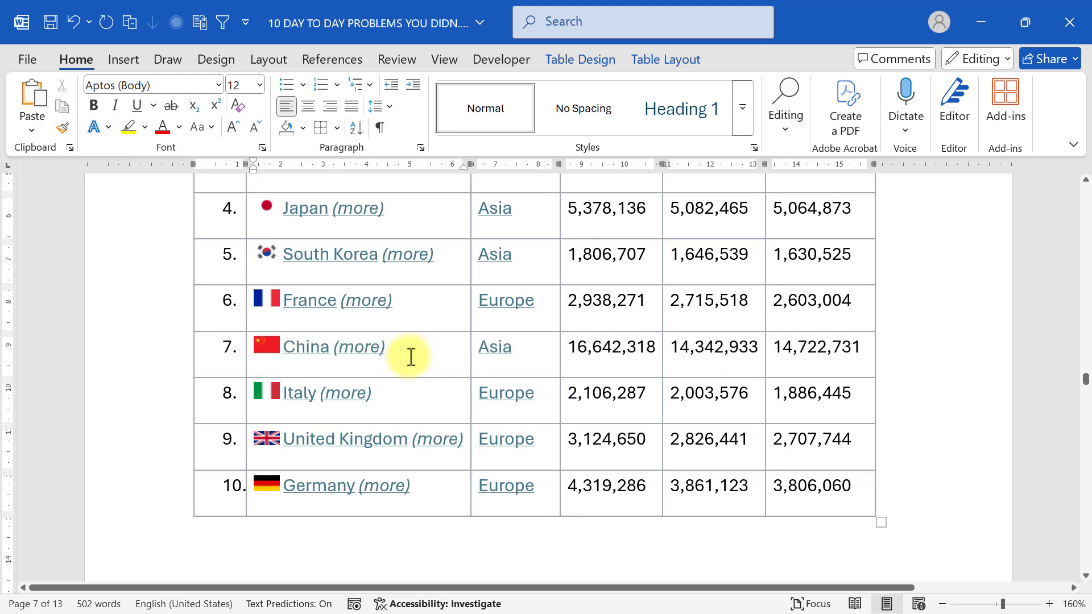
{"action": "right_click", "coordinate": [411, 356]}
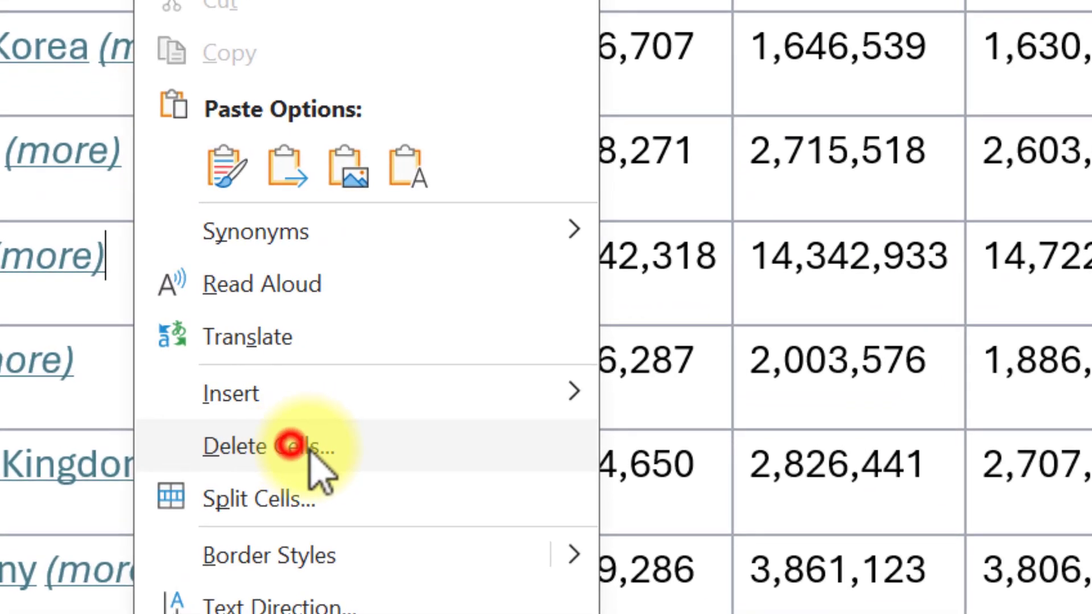
{"action": "left_click", "coordinate": [265, 446]}
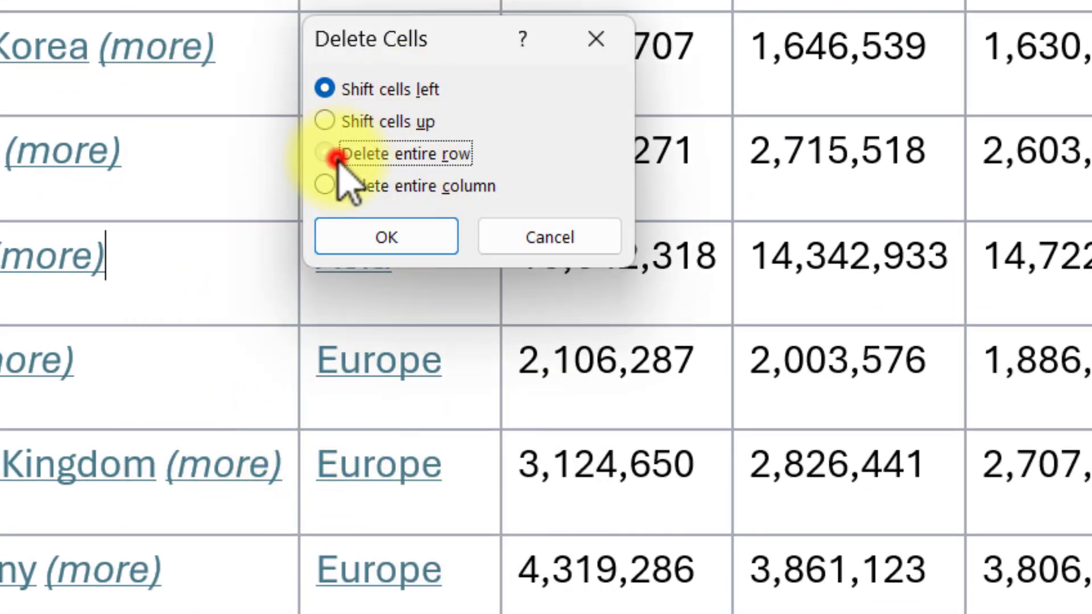
{"action": "left_click", "coordinate": [480, 252]}
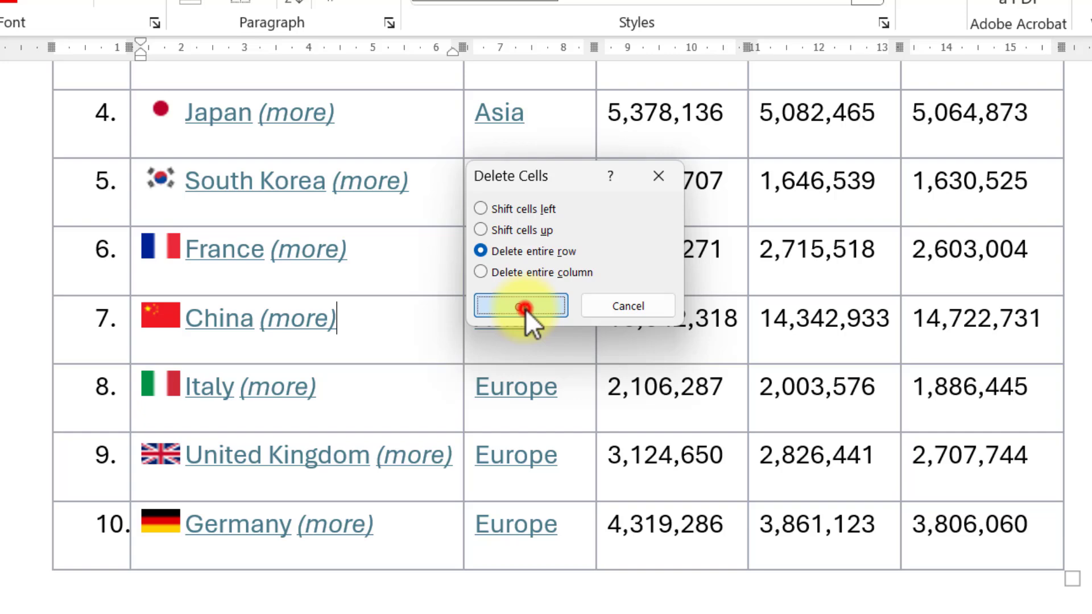
{"action": "left_click", "coordinate": [520, 306]}
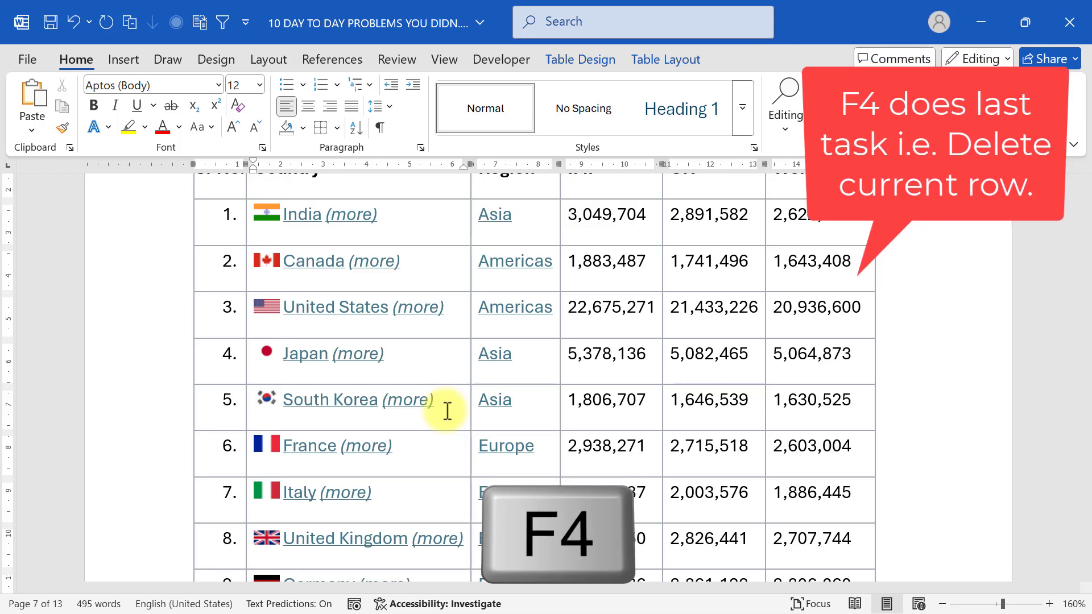
Repeat the row deletion on the South Korea row with F4.
{"action": "left_click", "coordinate": [436, 399]}
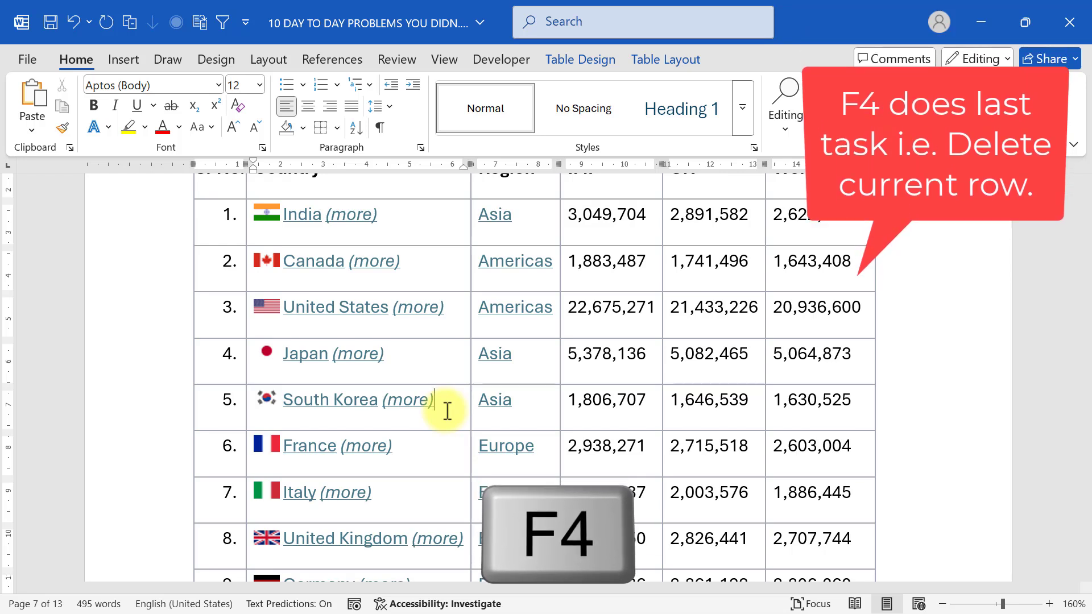
{"action": "key", "text": "f4"}
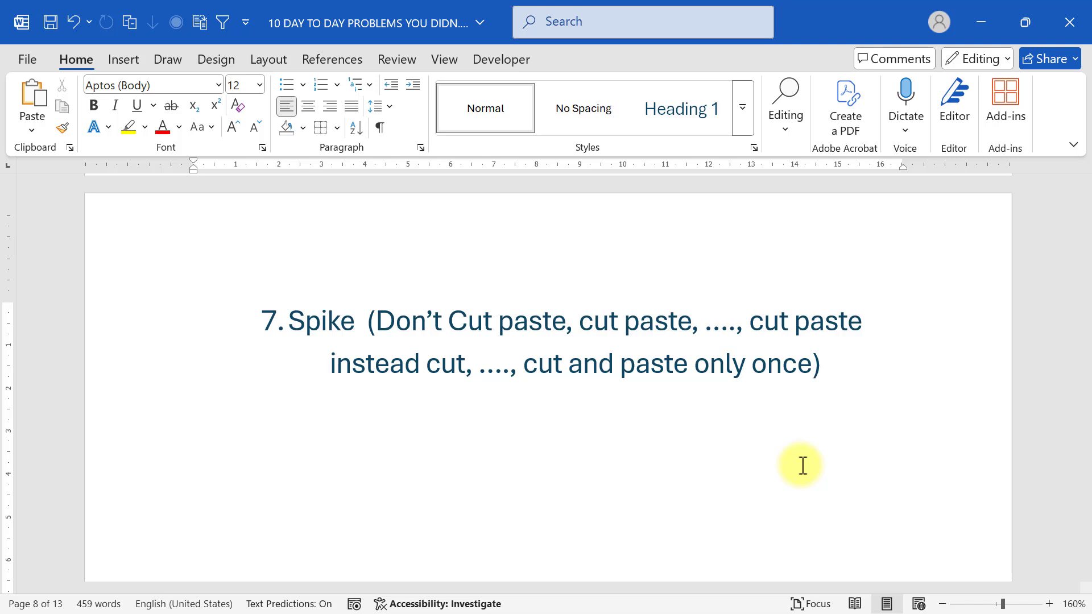
Open the spike.docx practice document from the recent files.
{"action": "left_click", "coordinate": [411, 417]}
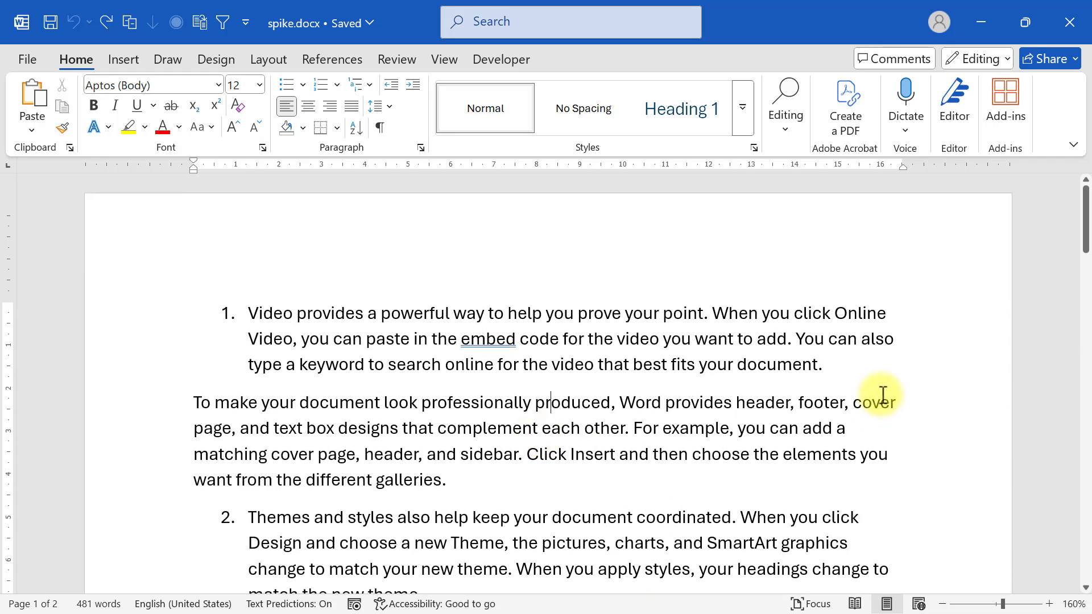
Cut the paragraph to the Spike with Ctrl+F3 so it can be pasted after item 2.
{"action": "key", "text": "ctrl+F3"}
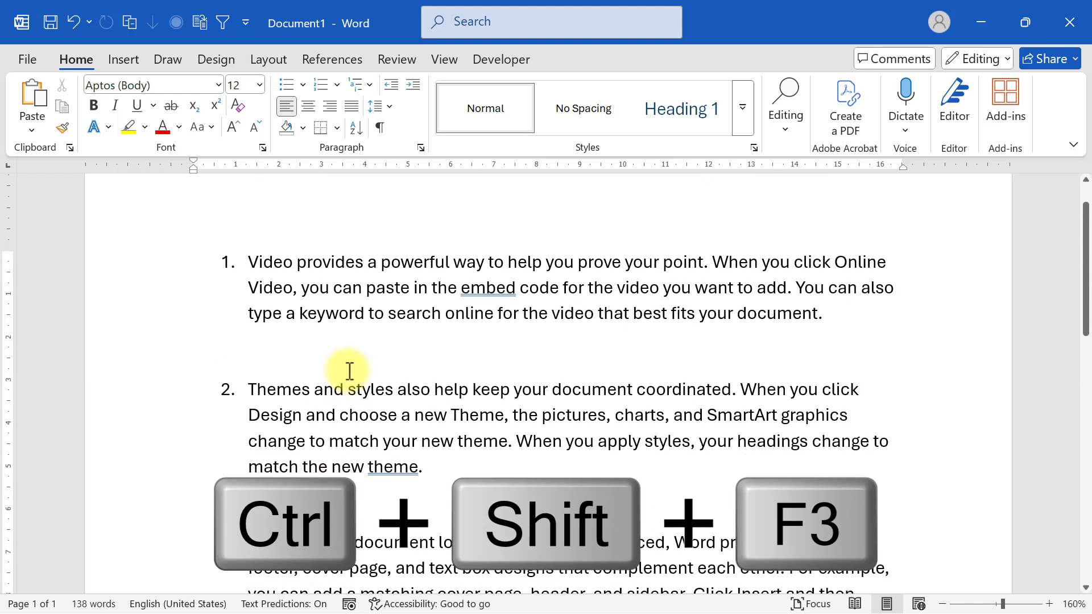
{"action": "scroll", "scroll_direction": "down", "scroll_amount": 3}
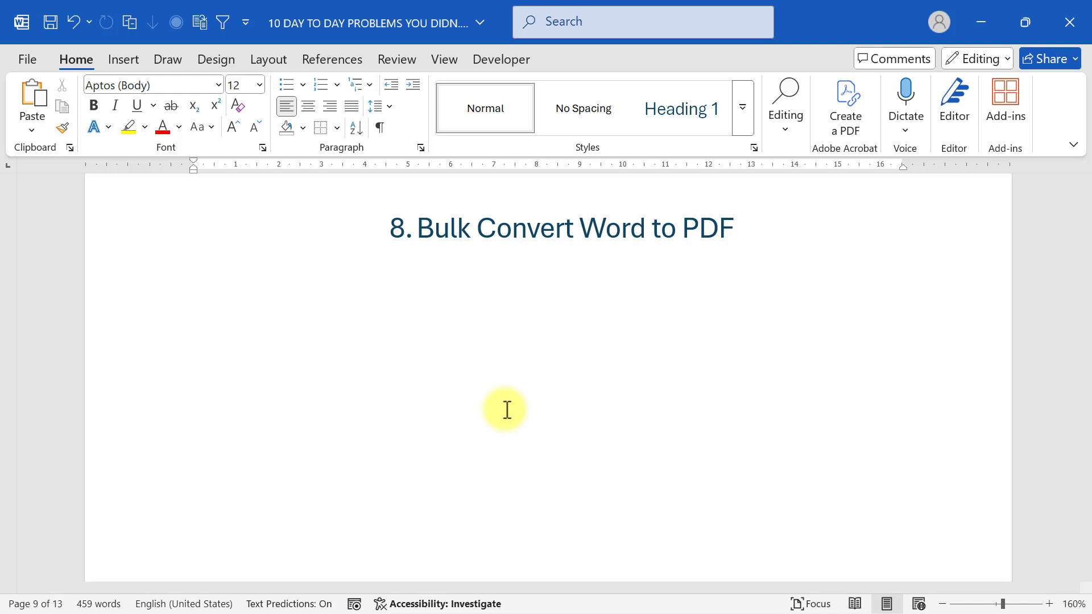
View the bulk word to pdf folder through Save As > Browse, then cancel without saving.
{"action": "left_click", "coordinate": [26, 59]}
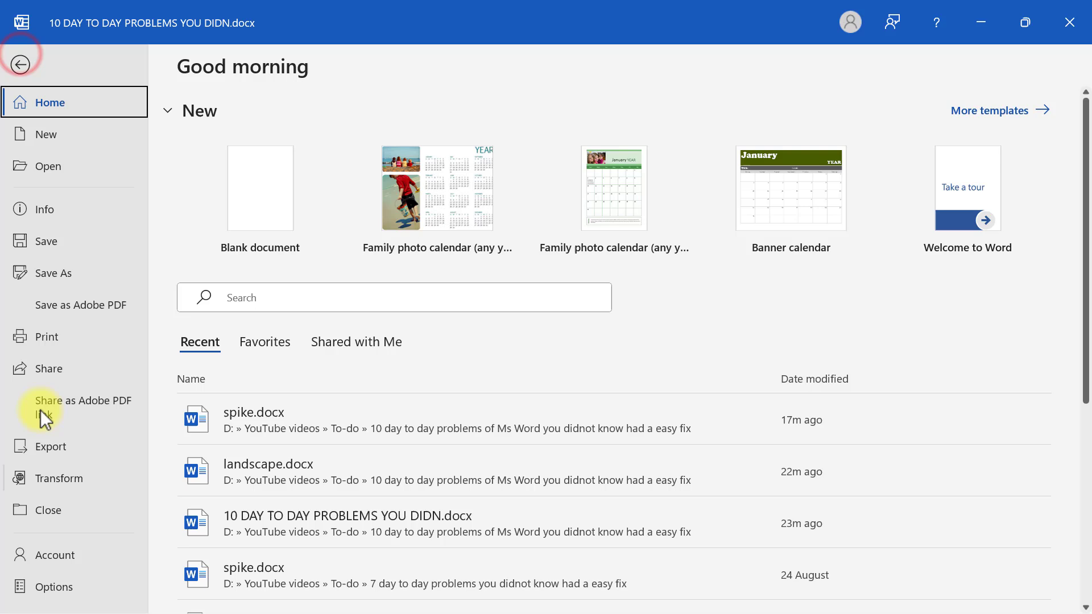
{"action": "left_click", "coordinate": [54, 272]}
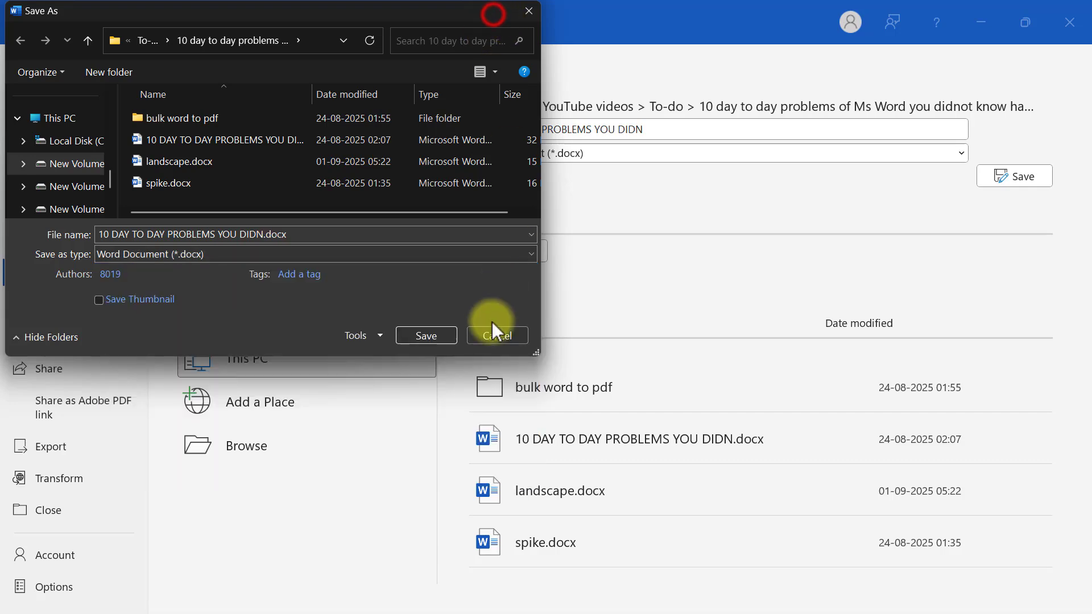
{"action": "left_click", "coordinate": [496, 334]}
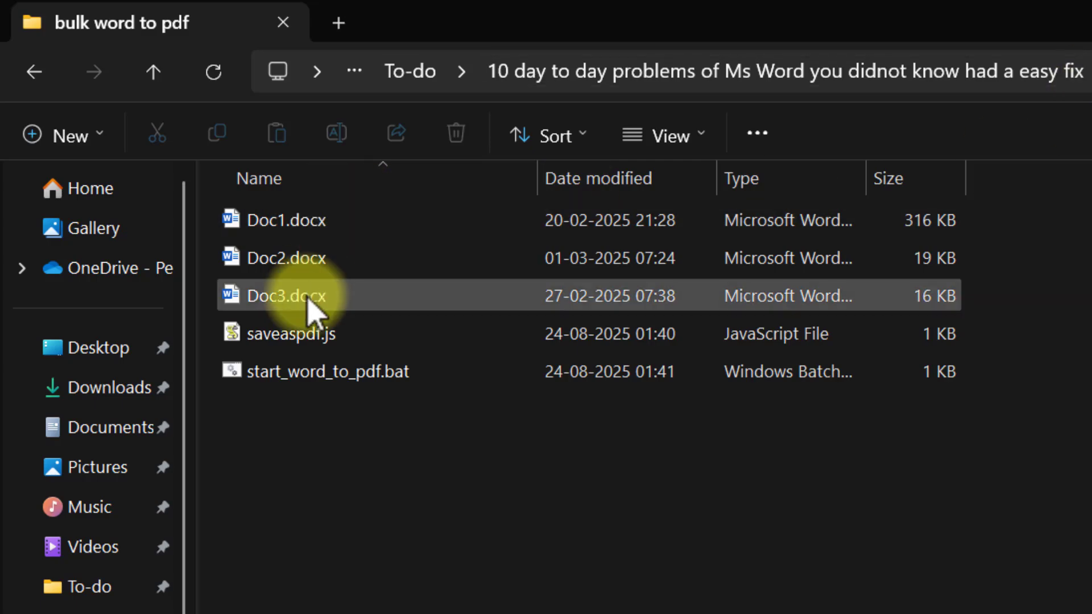
Open start_word_to_pdf.bat for editing in Notepad++.
{"action": "left_click", "coordinate": [292, 324]}
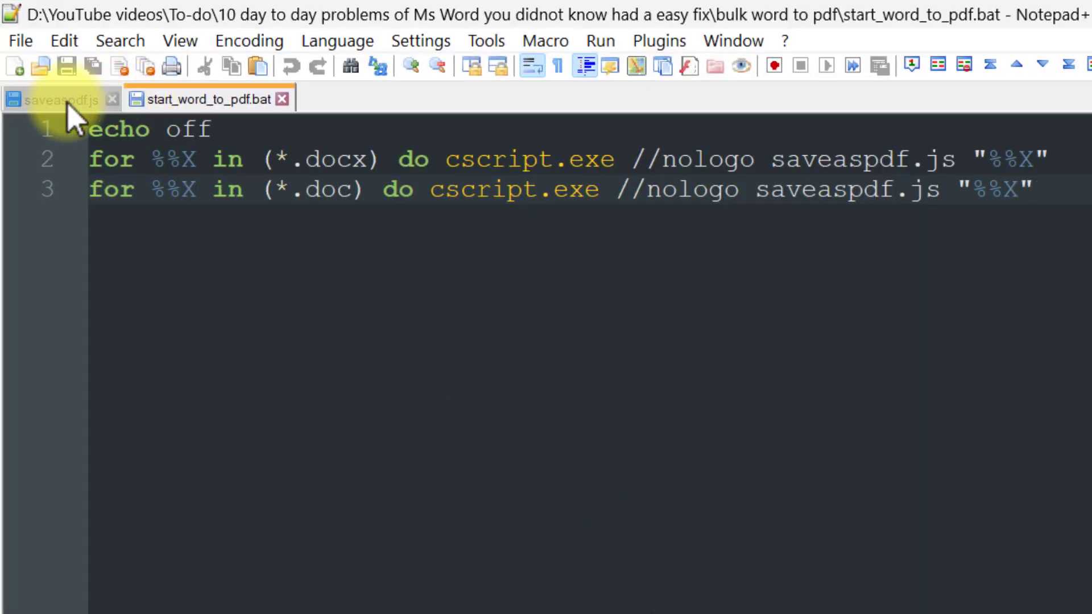
Review saveaspdf.js and start_word_to_pdf.bat, then return to the bulk word to pdf folder.
{"action": "left_click", "coordinate": [53, 99]}
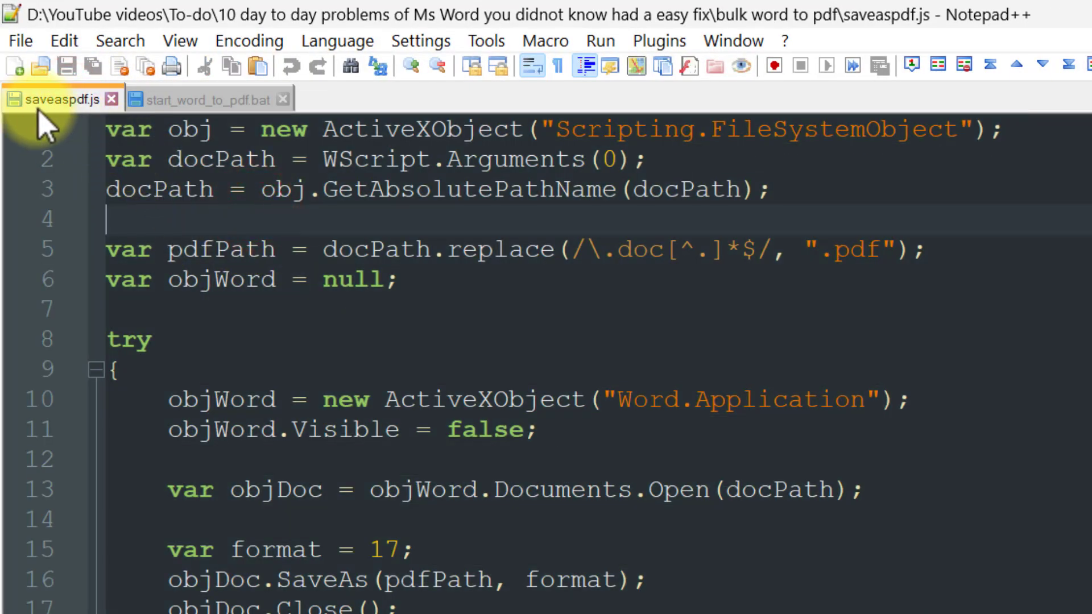
{"action": "left_click", "coordinate": [203, 99]}
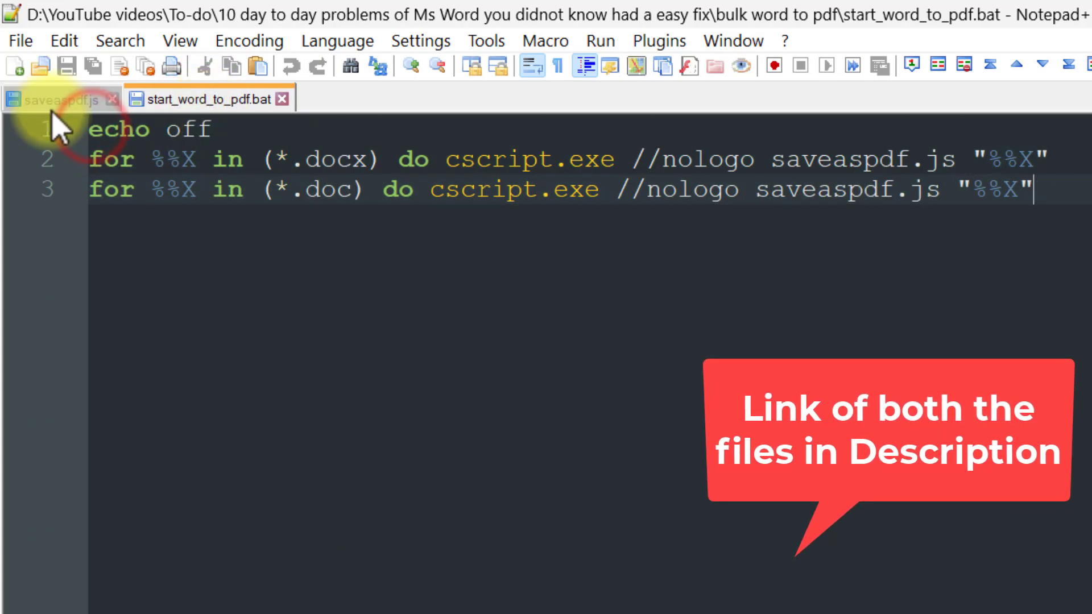
{"action": "left_click", "coordinate": [56, 98]}
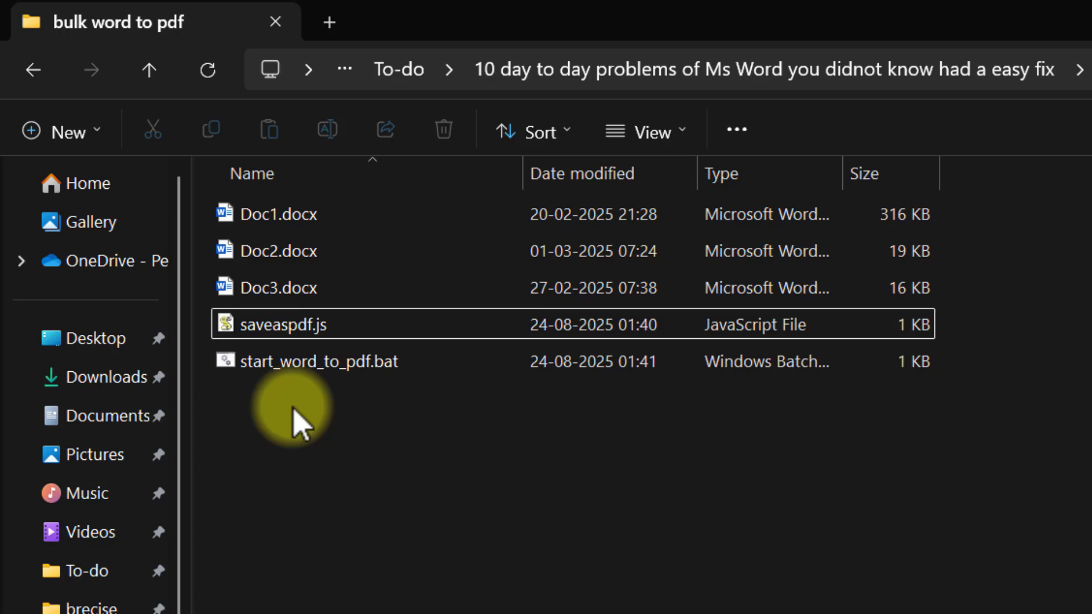
Run start_word_to_pdf.bat to produce Doc1.pdf and Doc2.pdf, and select Doc1.pdf.
{"action": "left_click", "coordinate": [317, 361]}
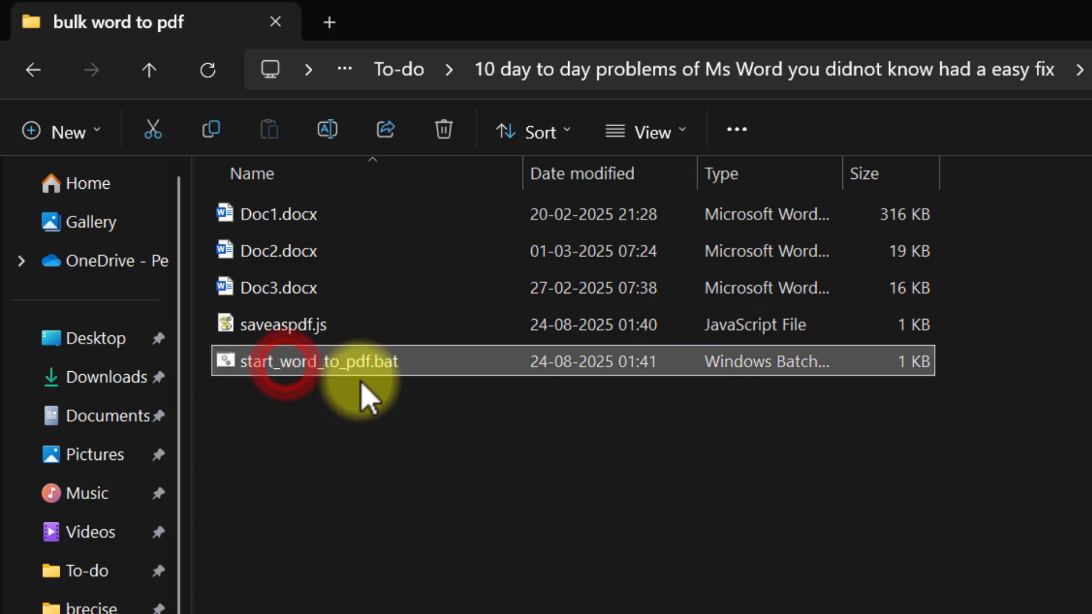
{"action": "double_click", "coordinate": [321, 361]}
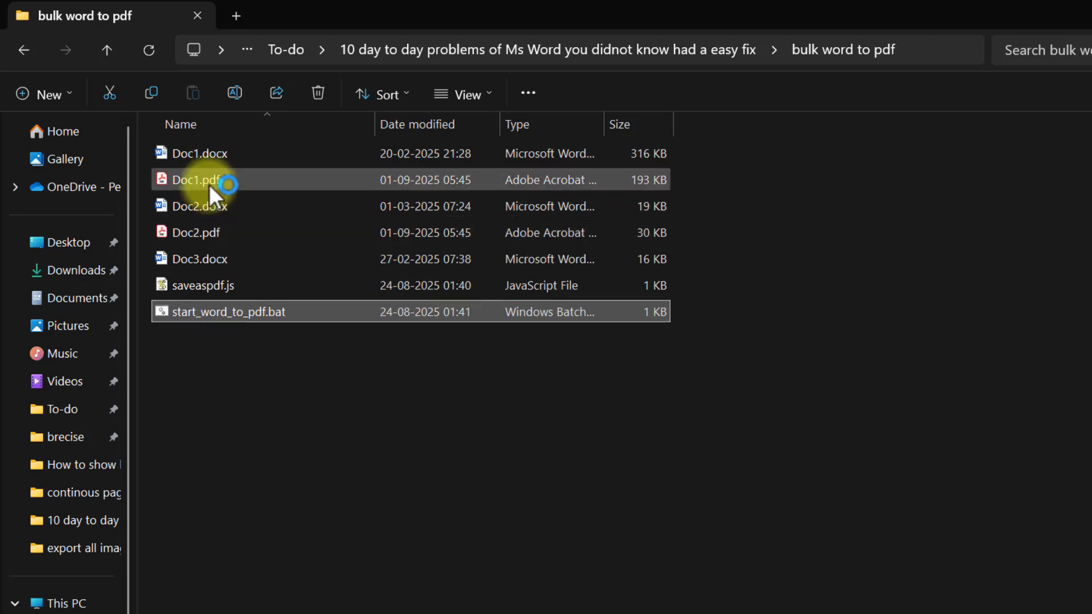
{"action": "left_click", "coordinate": [202, 258]}
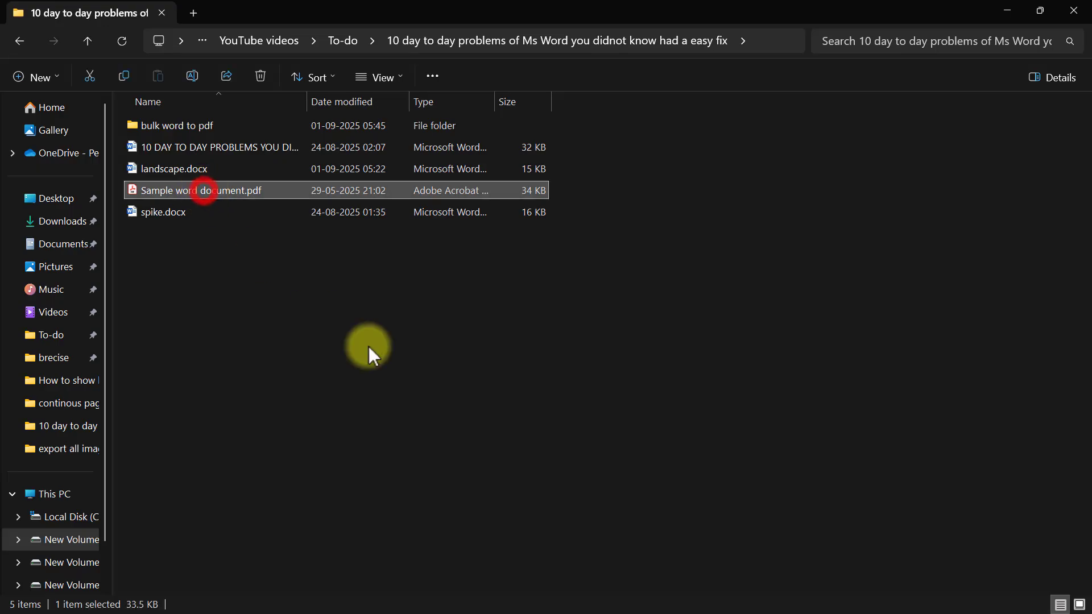
Launch Sample word document.pdf from the tips folder.
{"action": "double_click", "coordinate": [202, 191]}
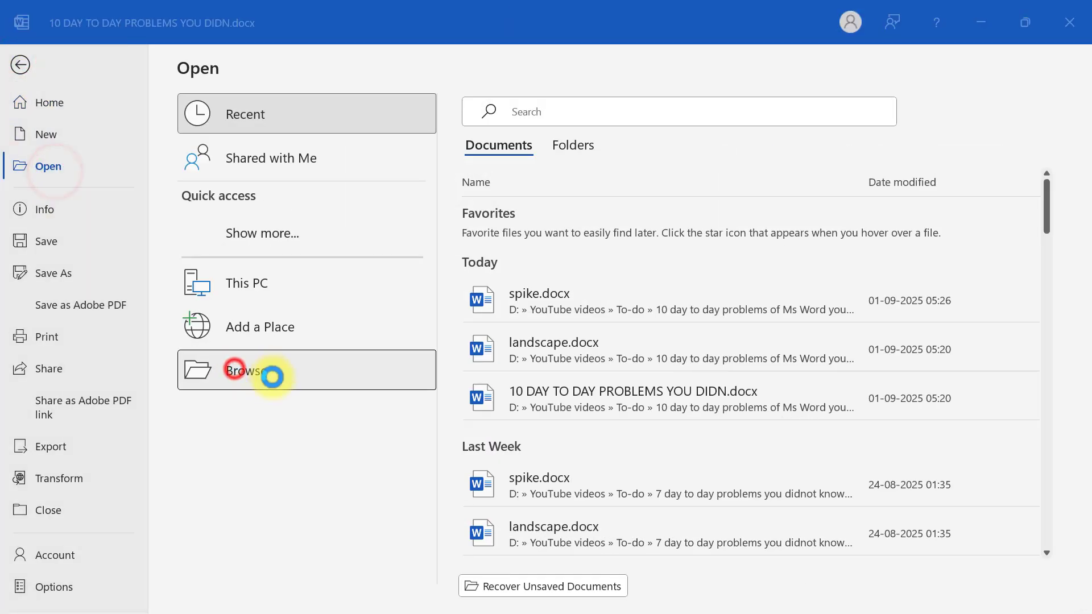
Open Sample word document.pdf in Word as editable text and delete one sentence.
{"action": "left_click", "coordinate": [240, 370]}
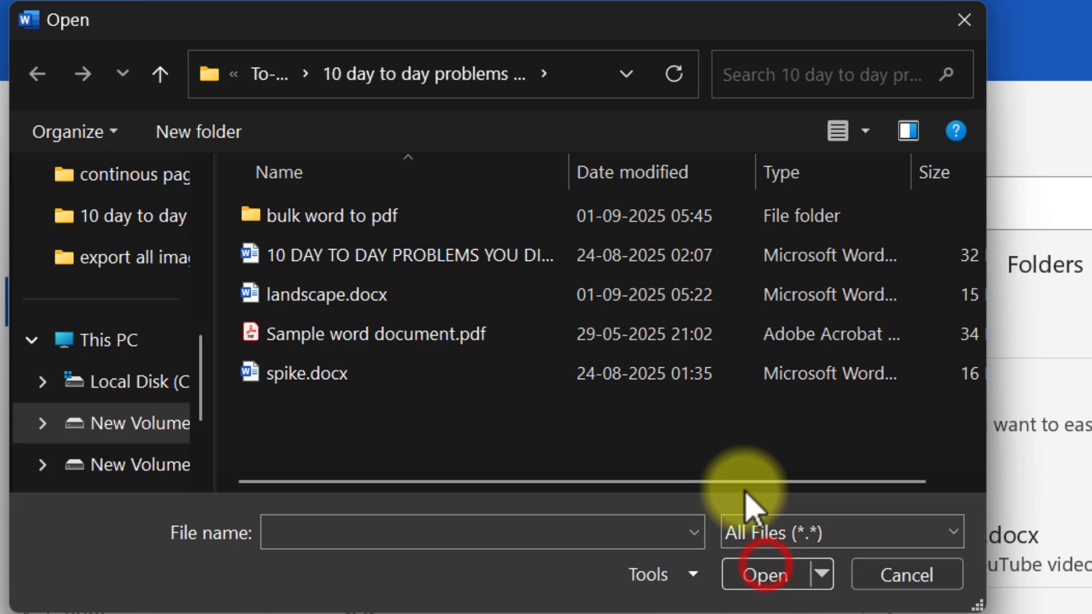
{"action": "left_click", "coordinate": [373, 335]}
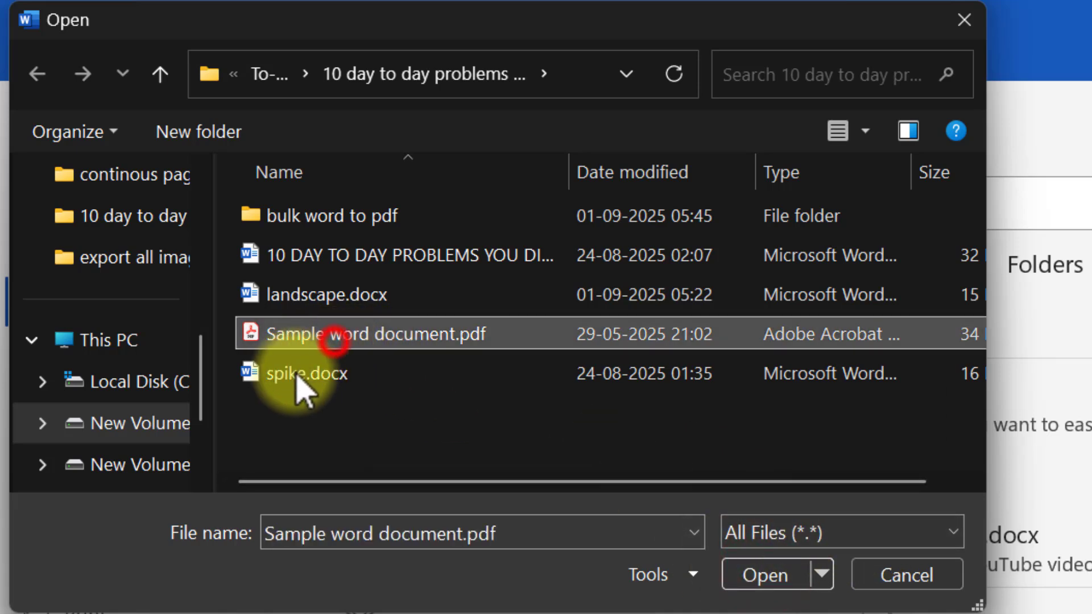
{"action": "mouse_move", "coordinate": [764, 575]}
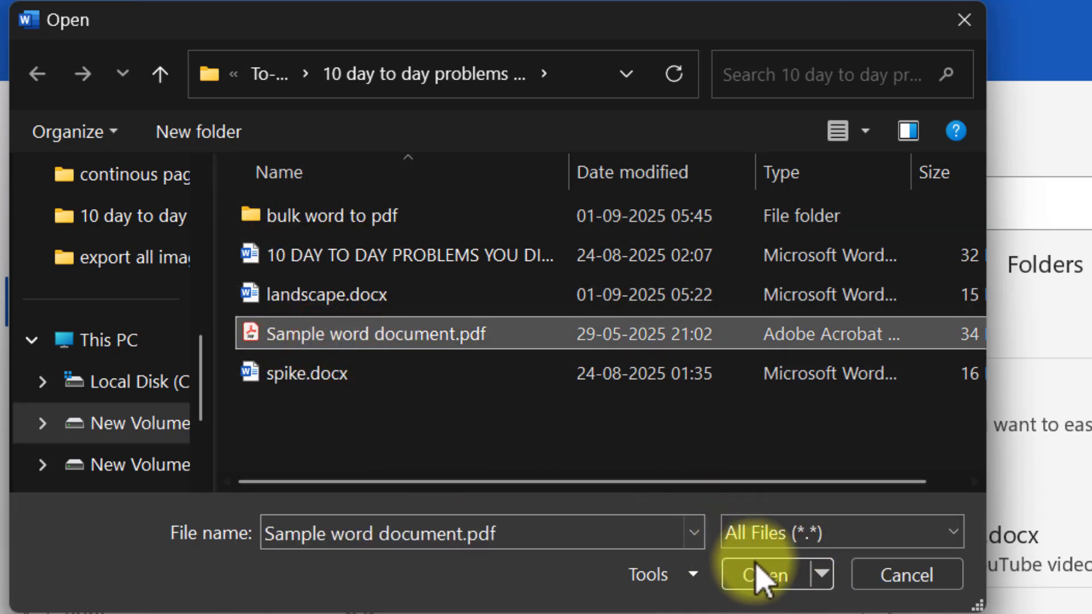
{"action": "left_click", "coordinate": [763, 574]}
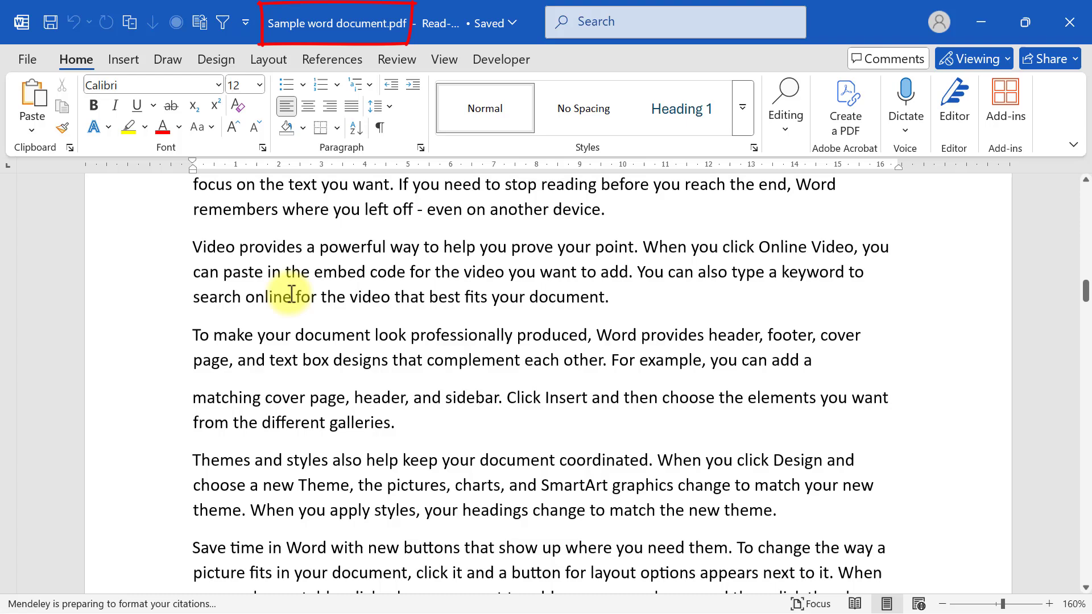
{"action": "scroll", "scroll_direction": "down", "scroll_amount": 3}
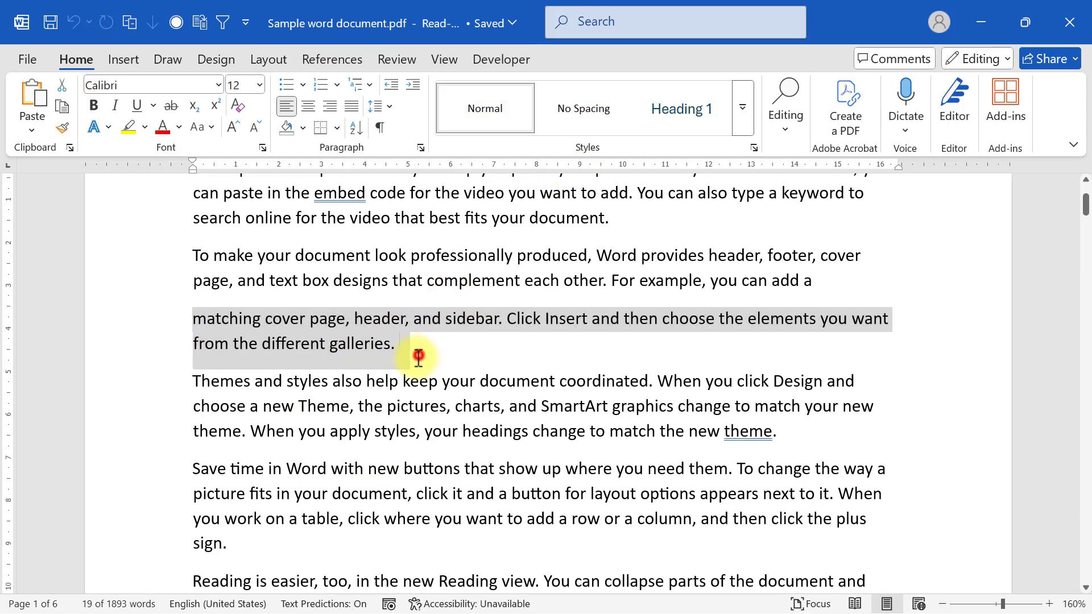
{"action": "key", "text": "Delete"}
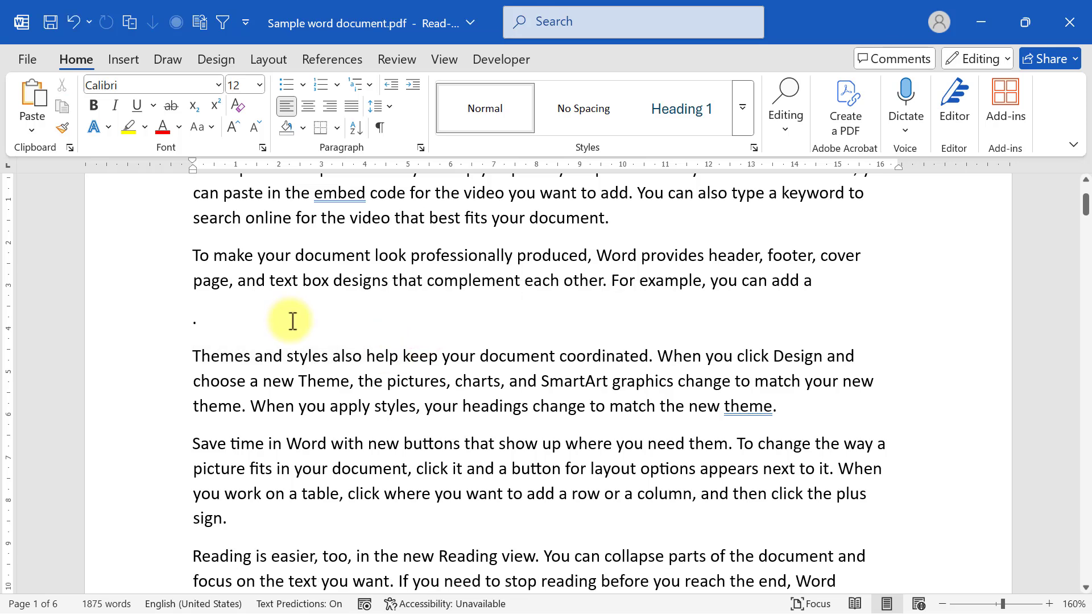
Save the edited PDF as a Word Document via Save As.
{"action": "left_click", "coordinate": [28, 59]}
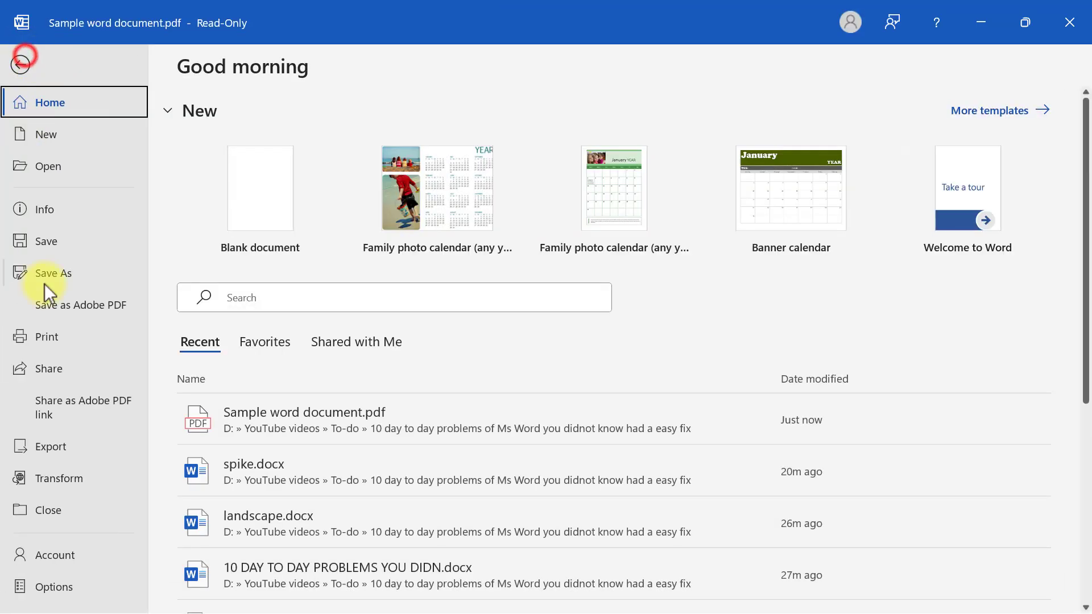
{"action": "left_click", "coordinate": [53, 273]}
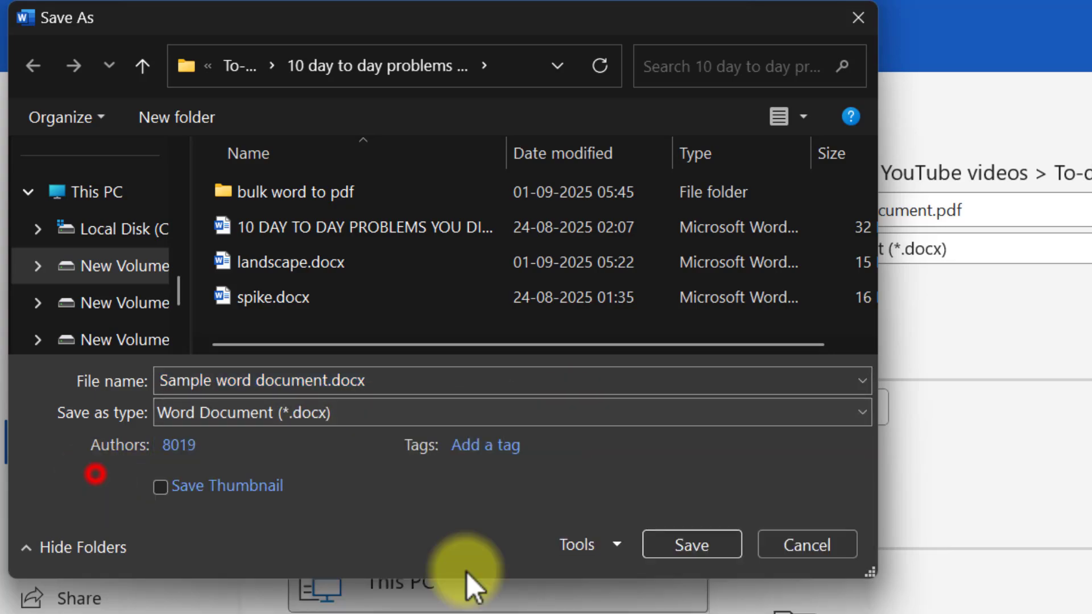
{"action": "left_click", "coordinate": [691, 545]}
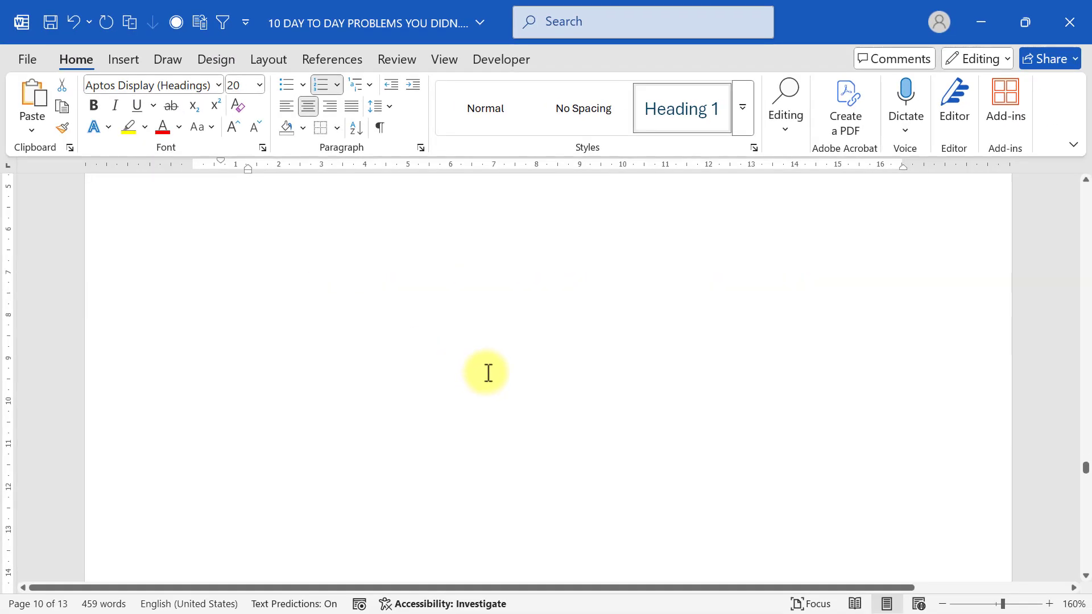
Scroll to section 10's math symbol shortcuts table with its empty Demo column.
{"action": "scroll", "scroll_direction": "down", "scroll_amount": 3}
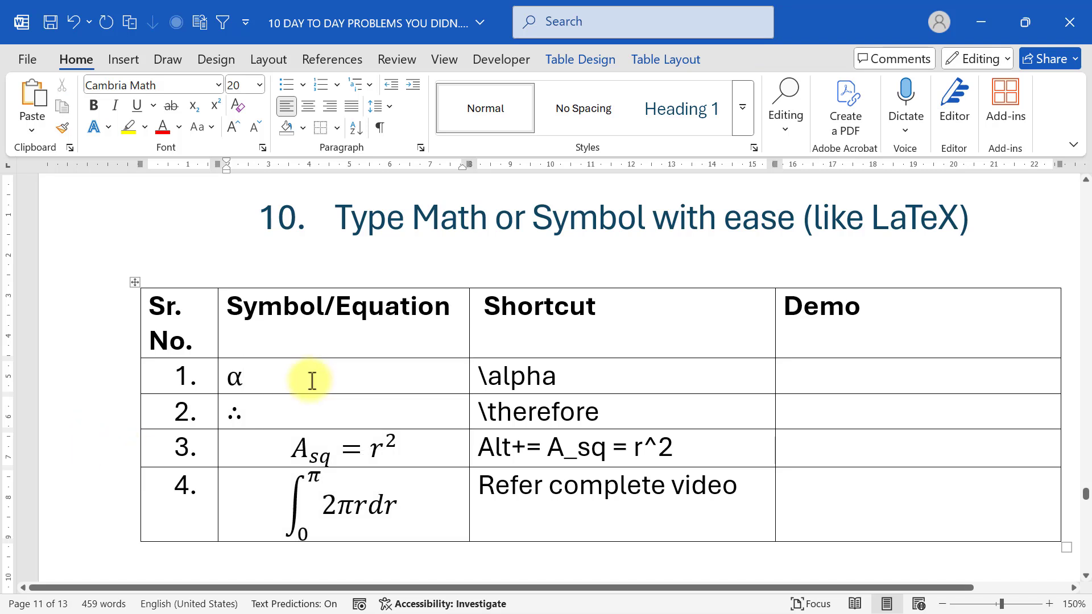
{"action": "left_click", "coordinate": [246, 376]}
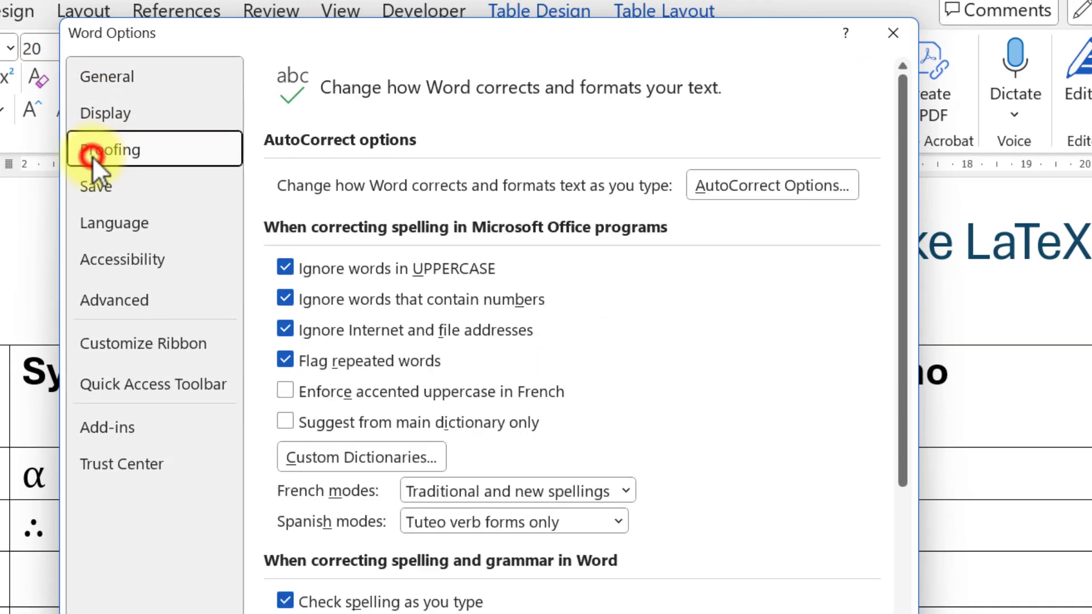
{"action": "mouse_move", "coordinate": [771, 184]}
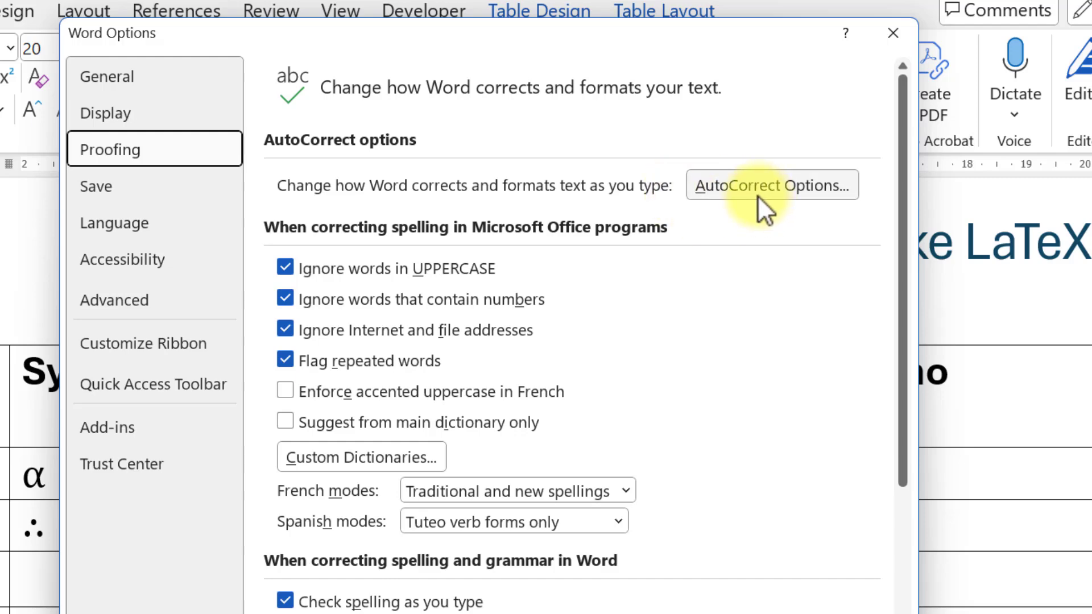
Enable 'Use Math AutoCorrect rules outside of math regions' in AutoCorrect Options and confirm.
{"action": "left_click", "coordinate": [772, 184]}
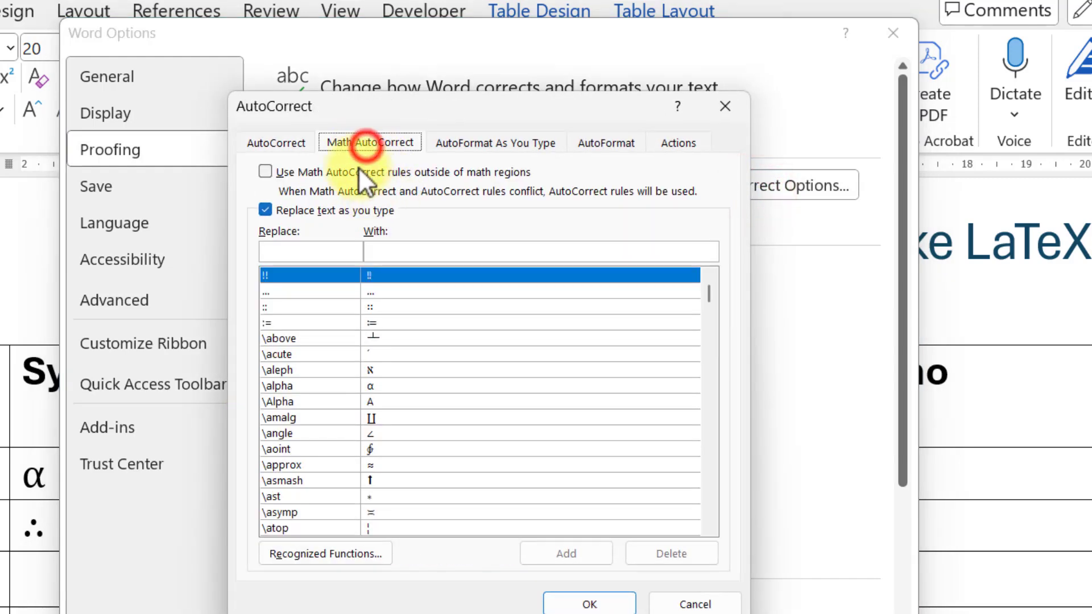
{"action": "left_click", "coordinate": [265, 171]}
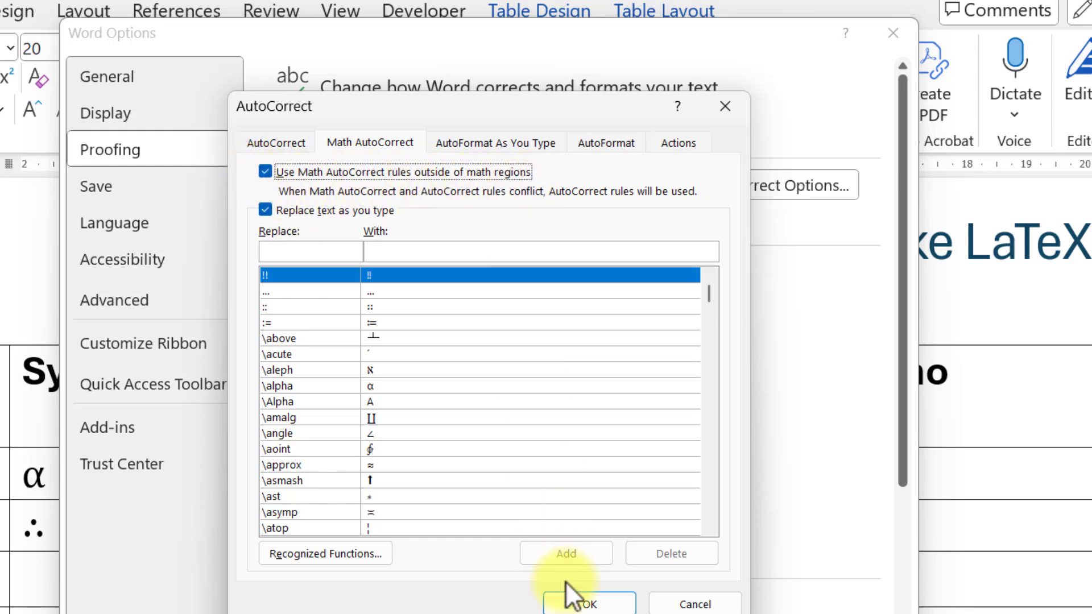
{"action": "left_click", "coordinate": [587, 603]}
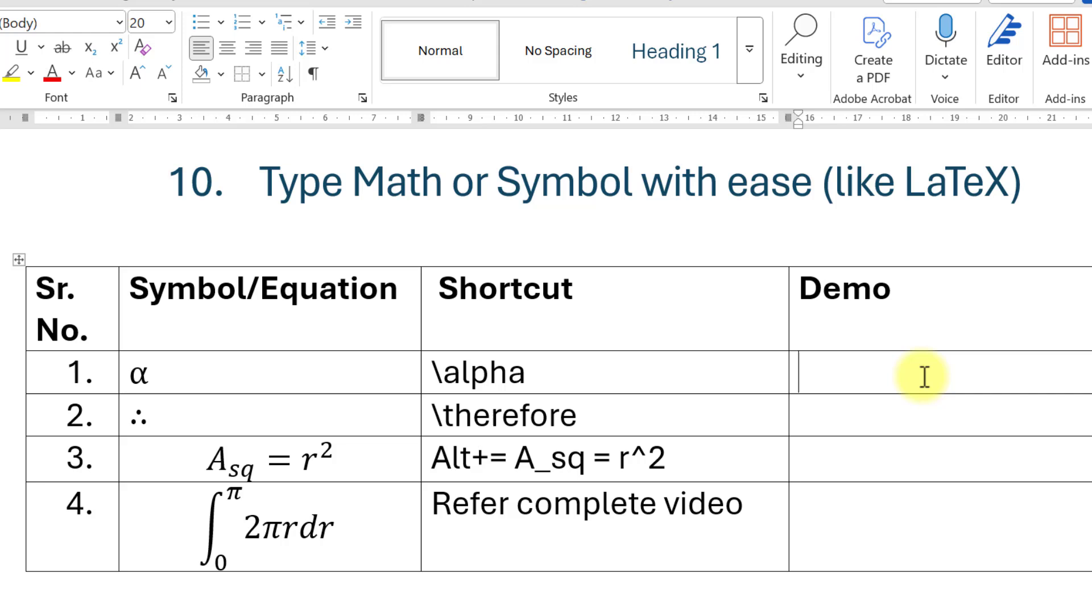
Enter \alpha in Demo row 1 to get α, and \therefore in row 2.
{"action": "type", "text": "\\"}
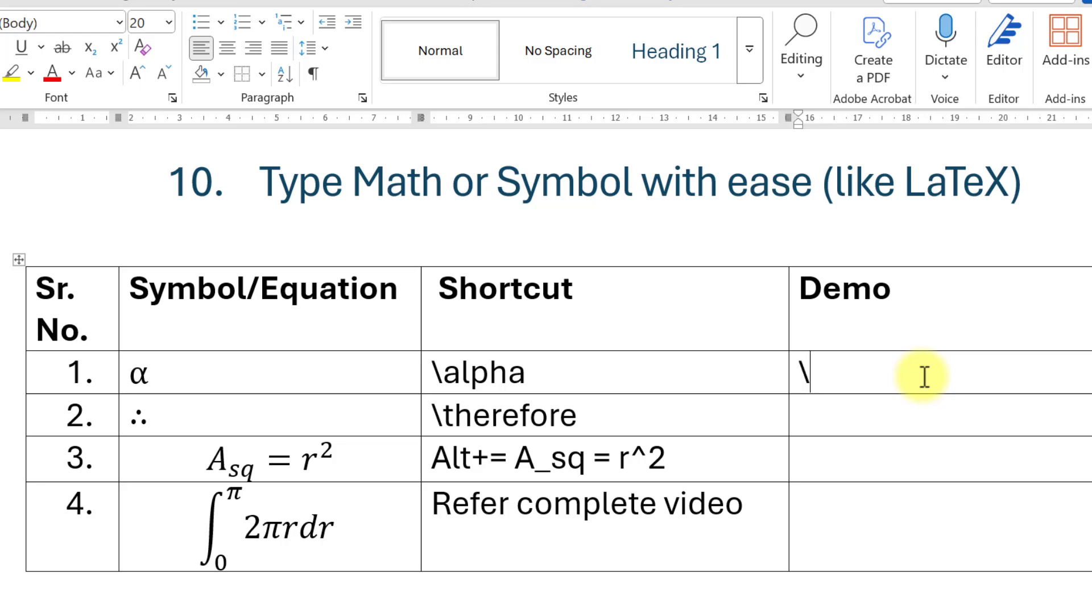
{"action": "type", "text": "alpha"}
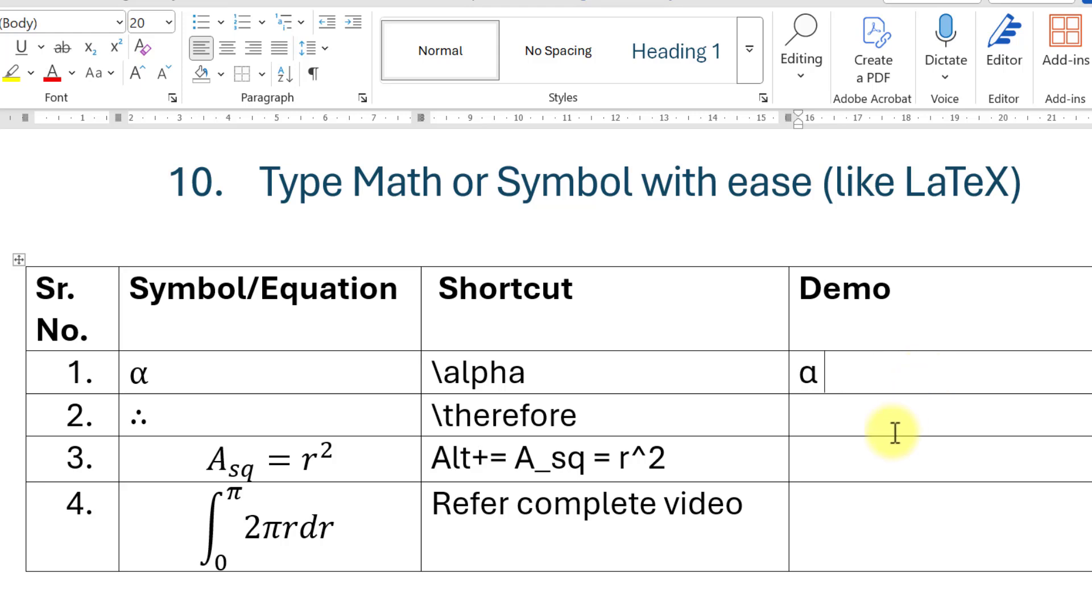
{"action": "type", "text": "\\"}
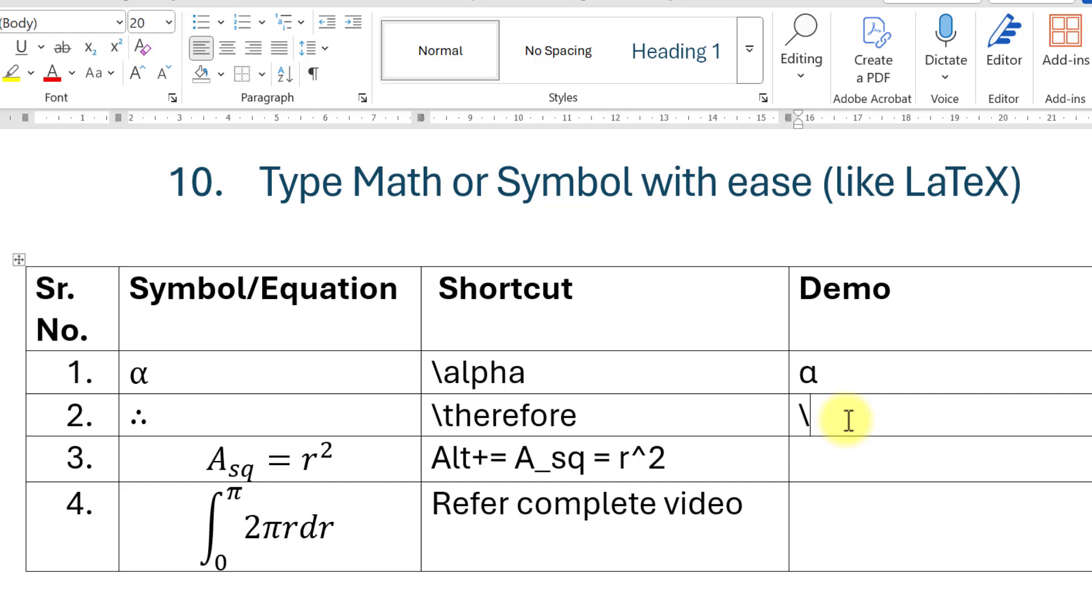
{"action": "type", "text": "therefore"}
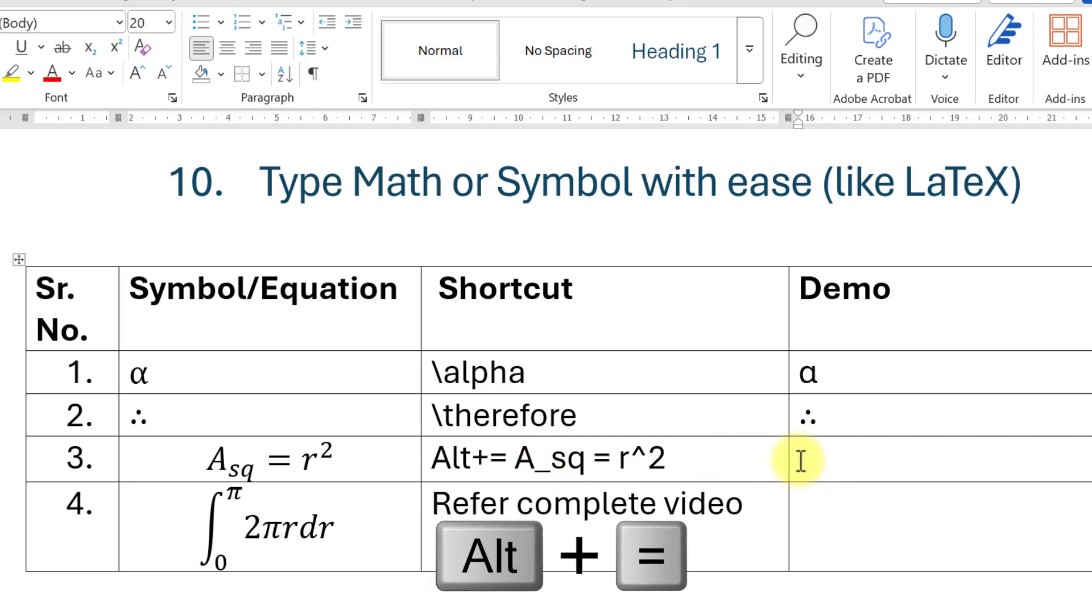
Insert an equation region in row 3's Demo cell (Alt+=) and type A_sq = r^2.
{"action": "key", "text": "alt+="}
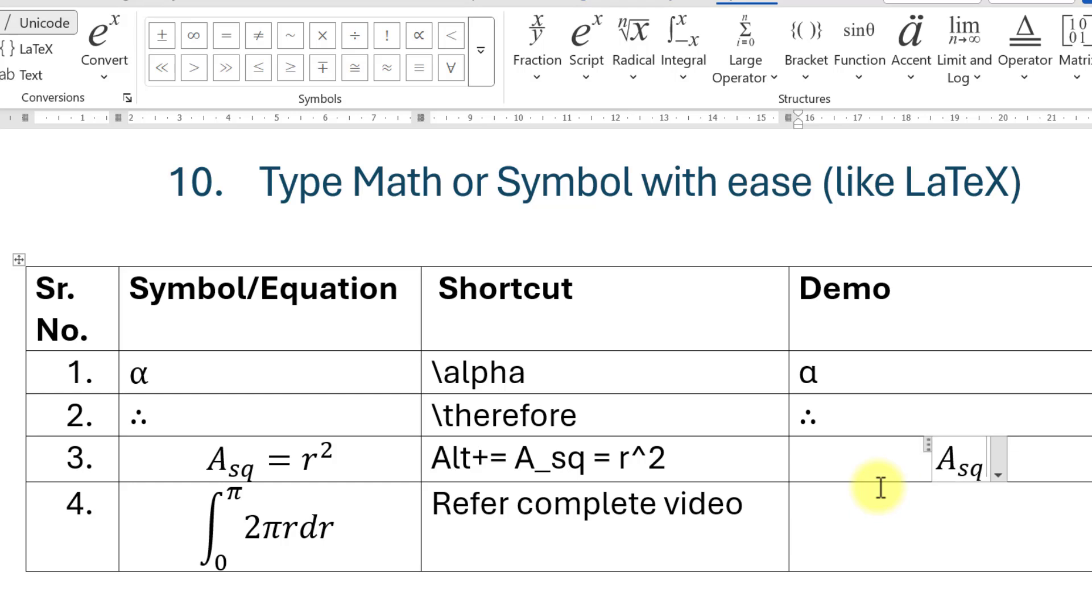
{"action": "type", "text": "="}
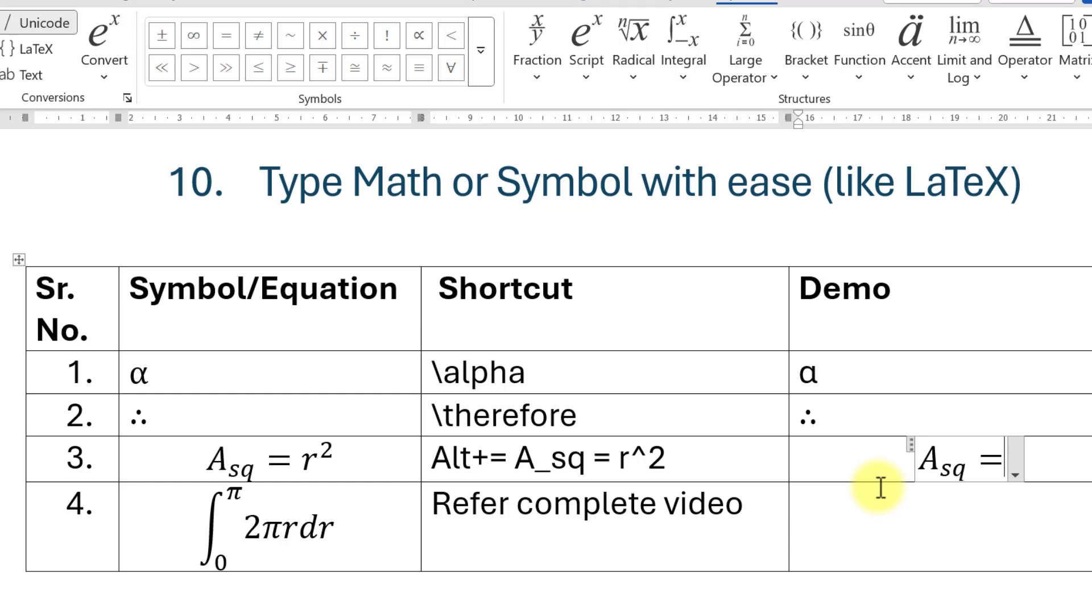
{"action": "type", "text": "r^2"}
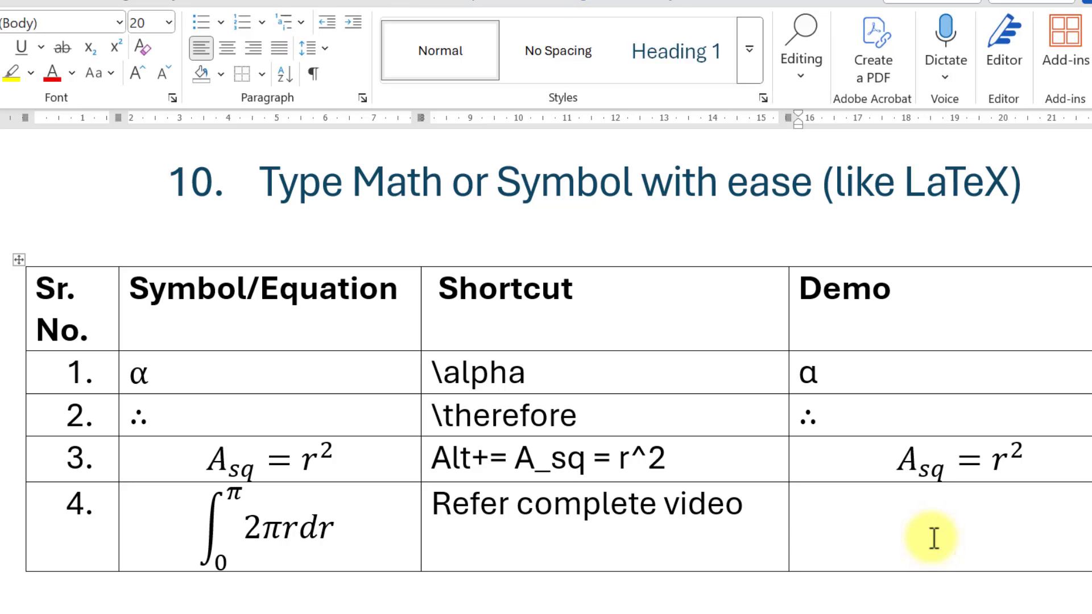
In row 4's Demo cell, enter an equation with an integral from 0 to π via \int_0^\pi.
{"action": "left_click", "coordinate": [799, 504]}
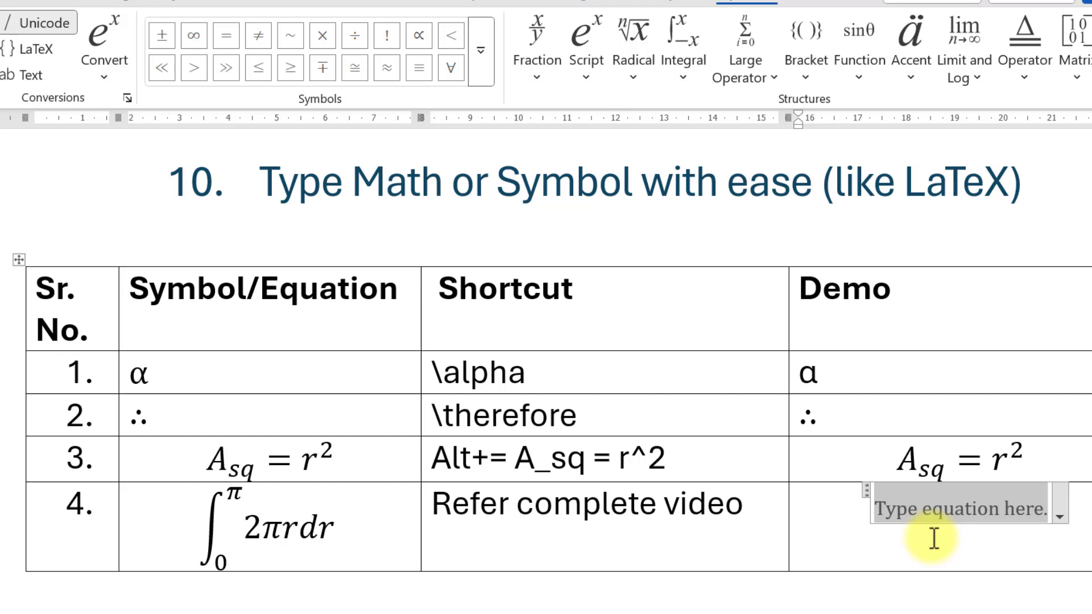
{"action": "mouse_move", "coordinate": [496, 477]}
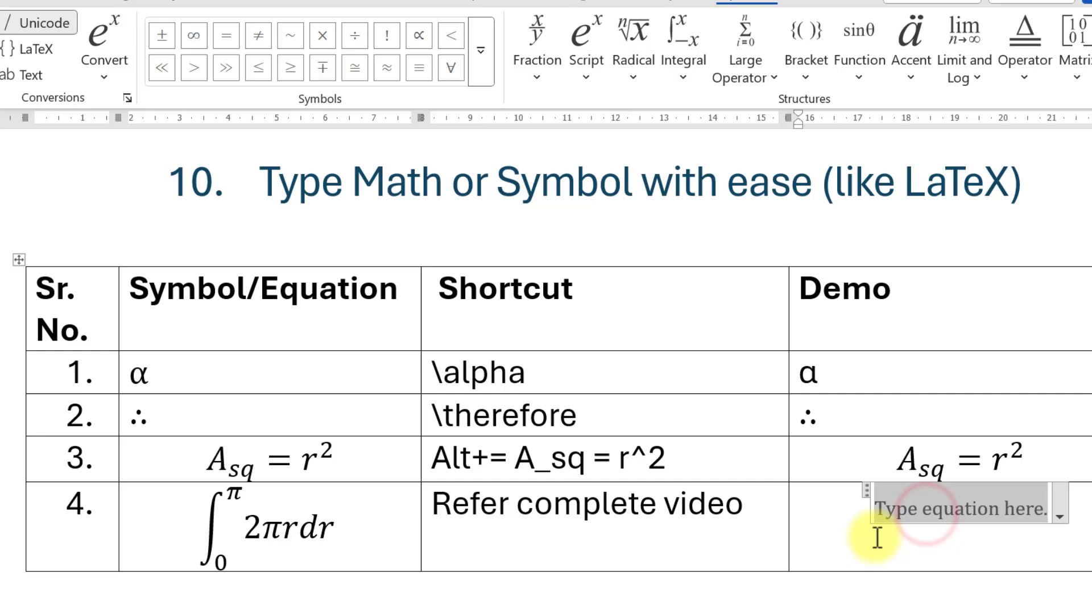
{"action": "type", "text": "\\int"}
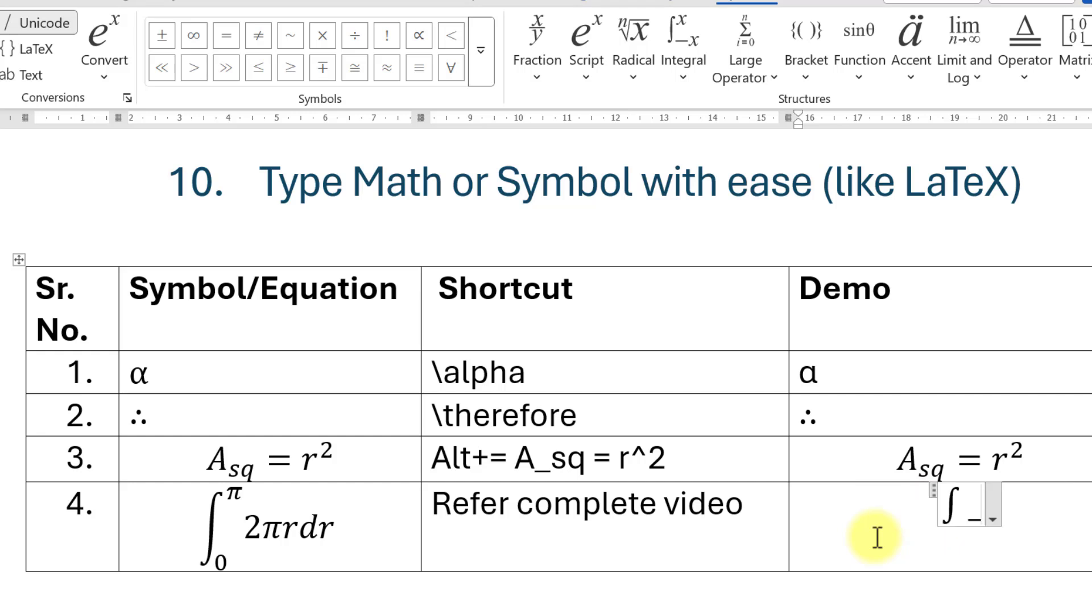
{"action": "type", "text": "0^"}
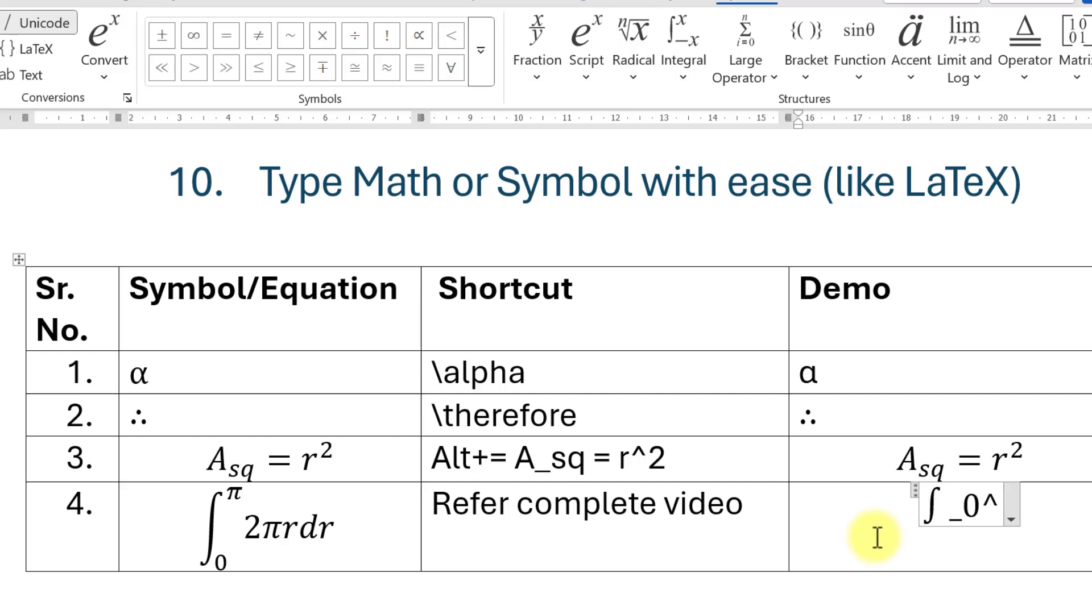
{"action": "type", "text": "\\p"}
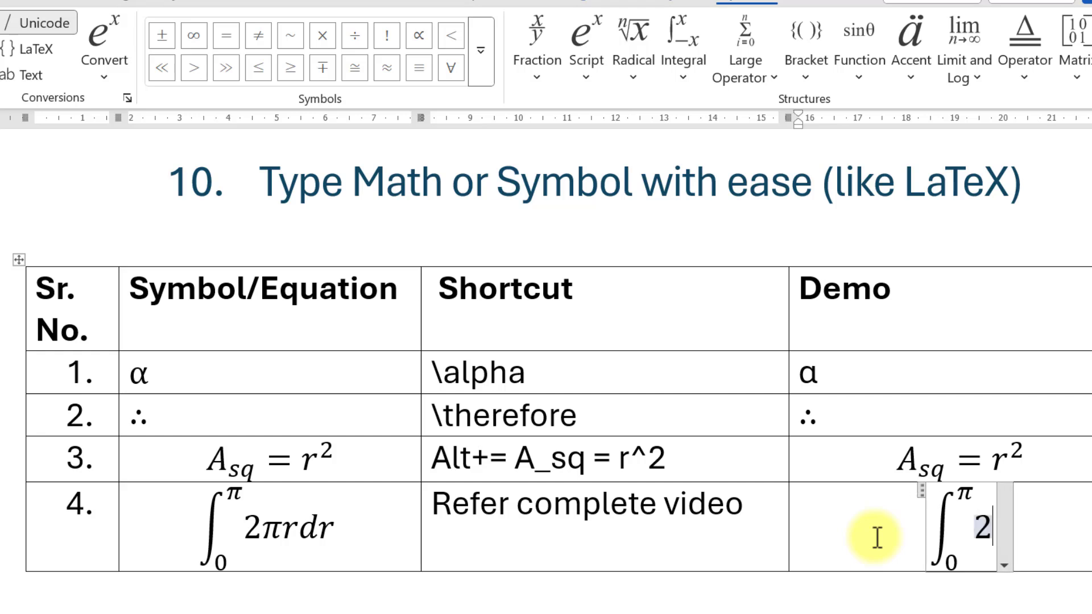
{"action": "type", "text": "\\pi"}
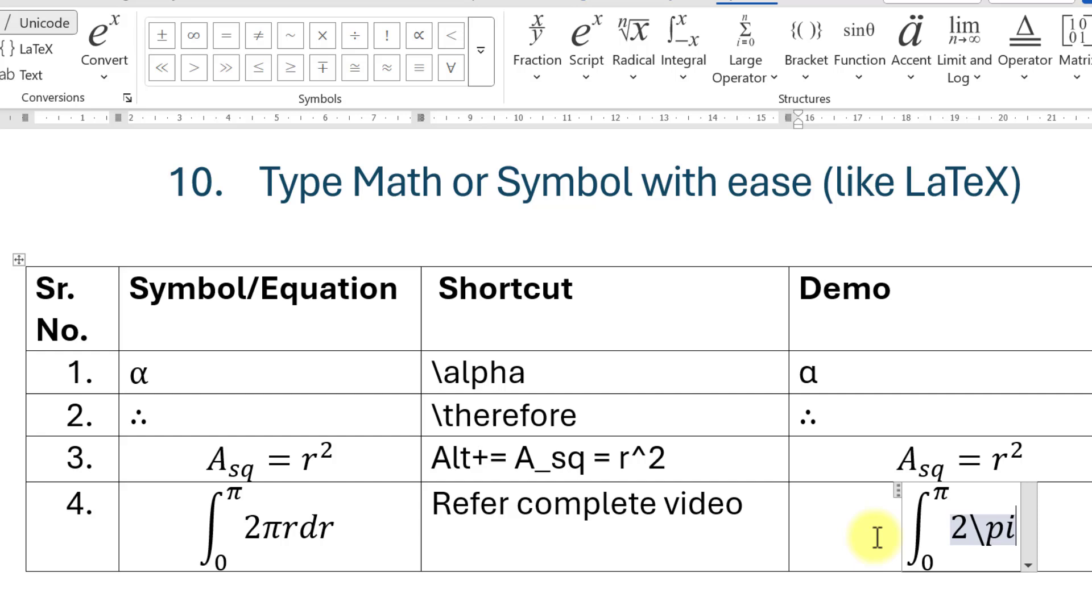